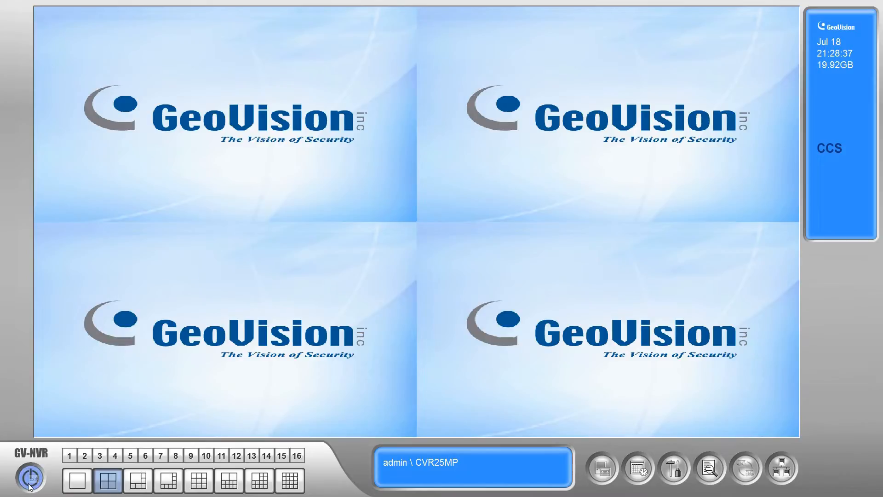
# Step: Exit GV-NVR, then stop all Control Center Server services and close it from the tray
pyautogui.click(27, 479)
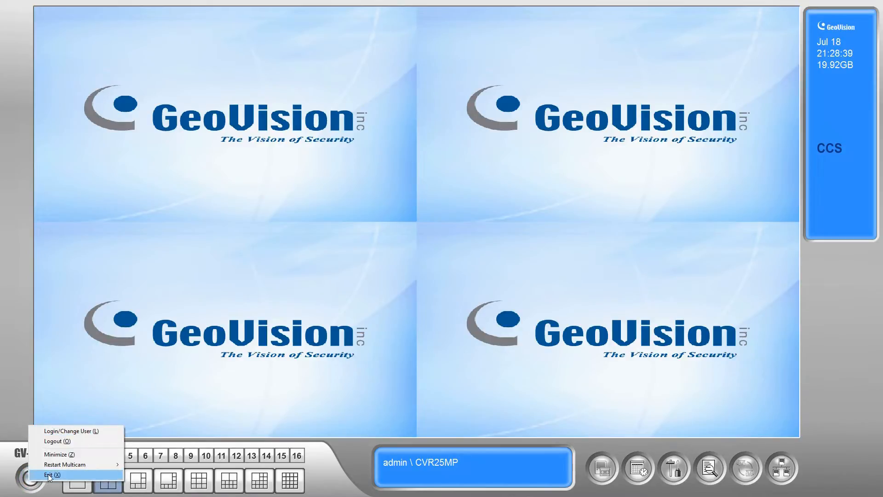
pyautogui.click(50, 474)
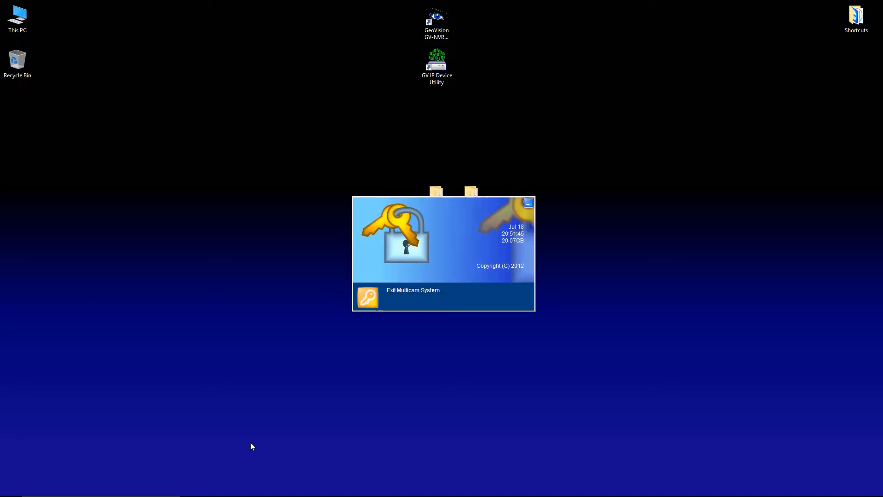
pyautogui.moveTo(808, 451)
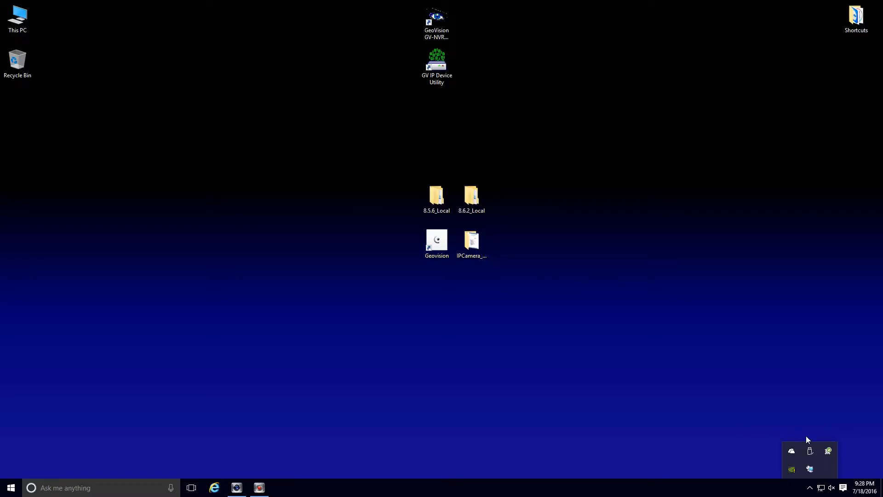
pyautogui.moveTo(809, 469)
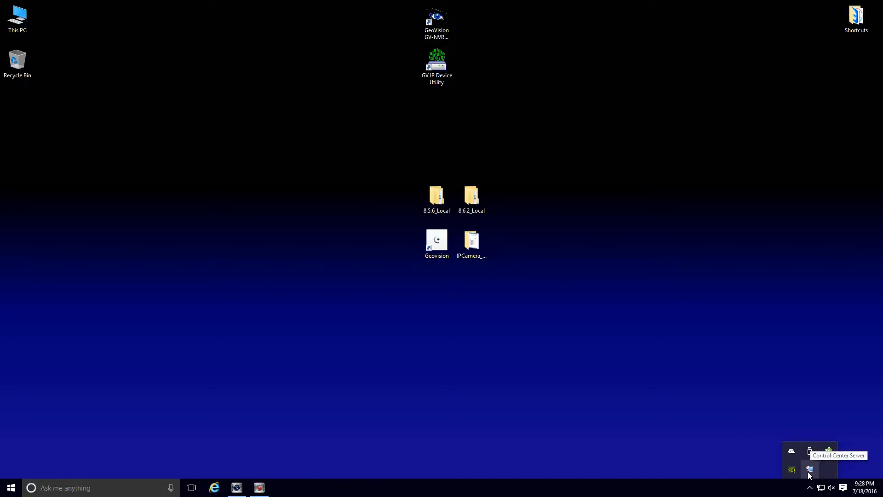
pyautogui.click(809, 468)
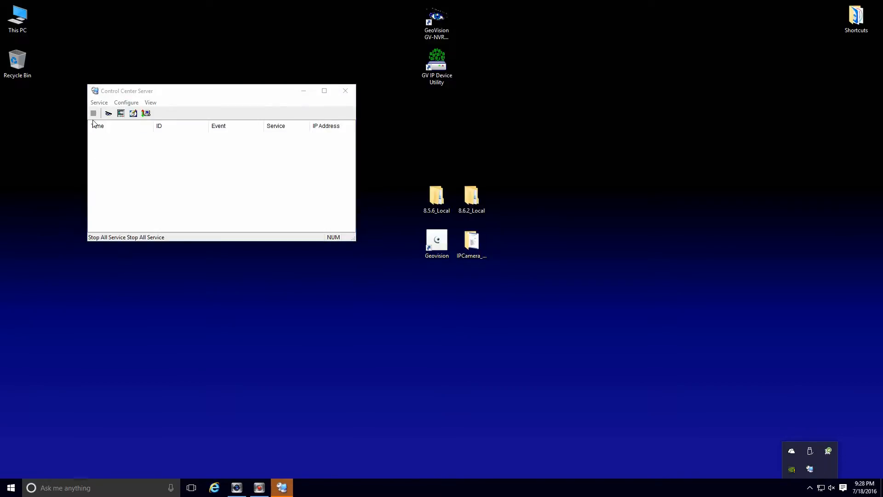
pyautogui.click(346, 91)
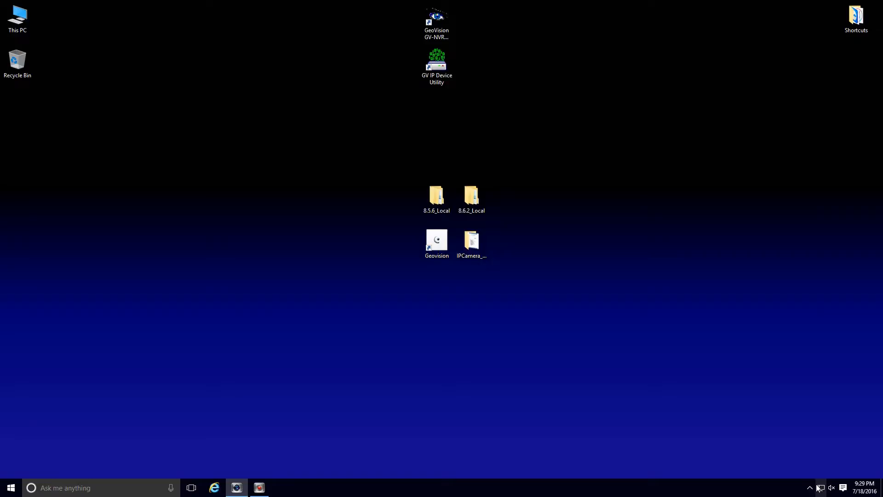
pyautogui.click(810, 487)
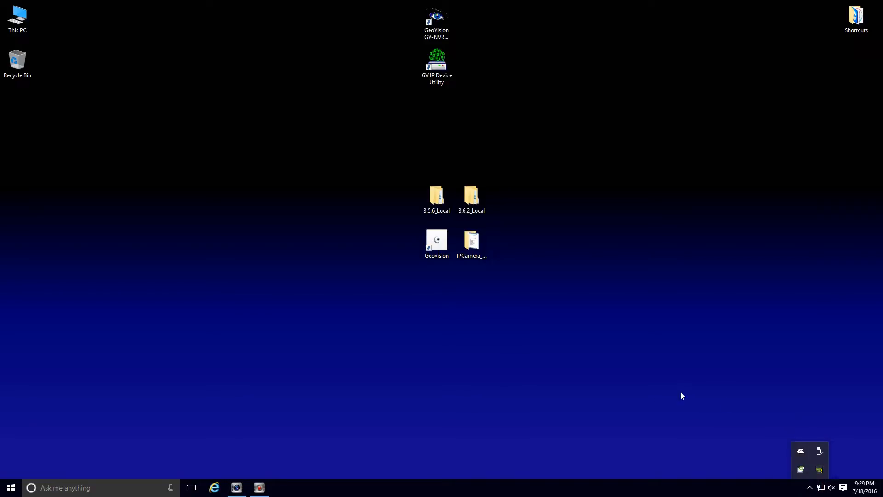
pyautogui.moveTo(598, 399)
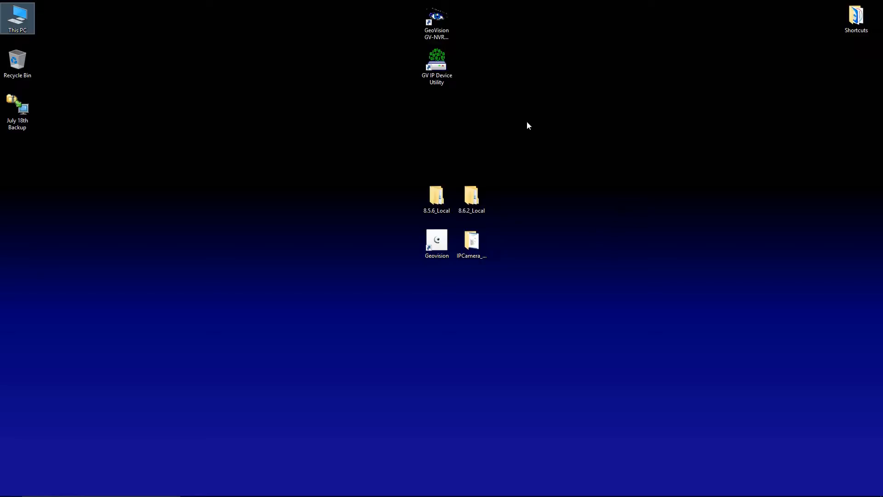
pyautogui.moveTo(398, 244)
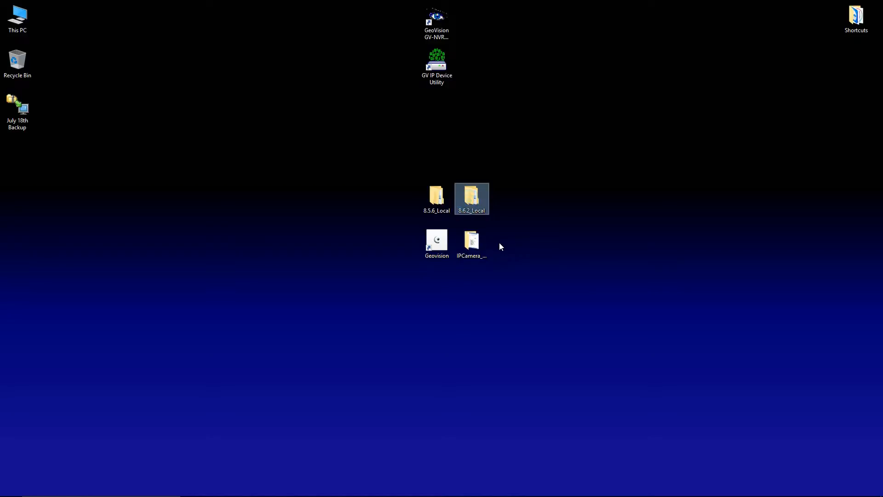
pyautogui.click(436, 198)
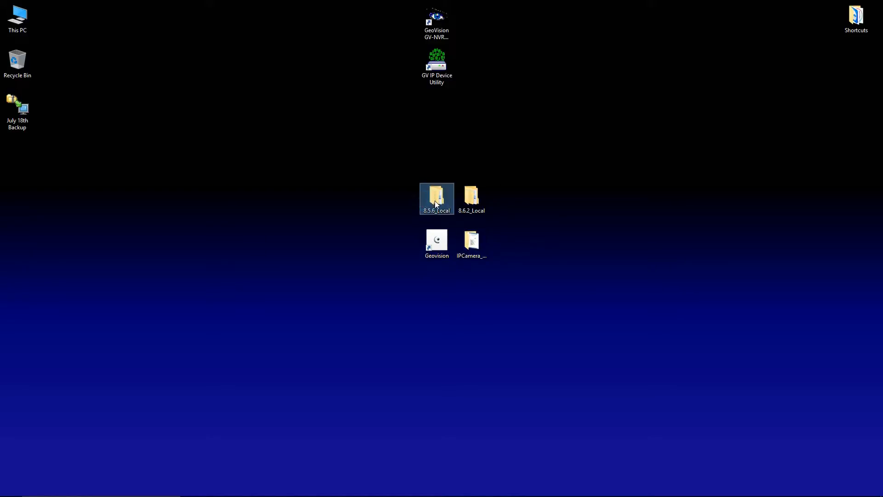
pyautogui.moveTo(436, 198)
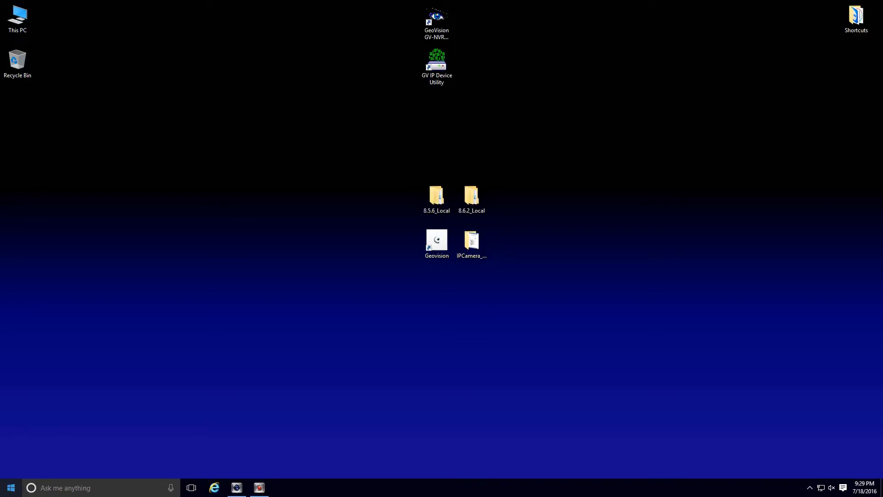
# Step: Launch Fast Backup and Restore from the Start menu's GV-NVR folder and sign in as admin
pyautogui.click(10, 488)
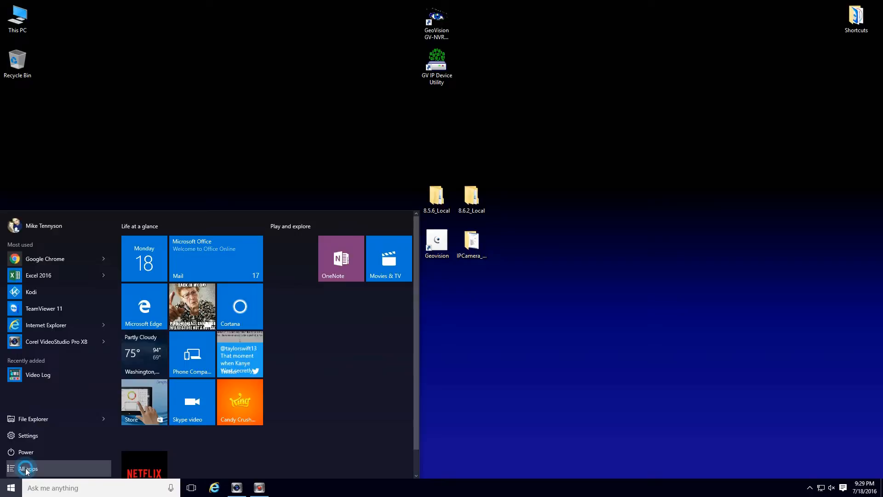
pyautogui.click(24, 468)
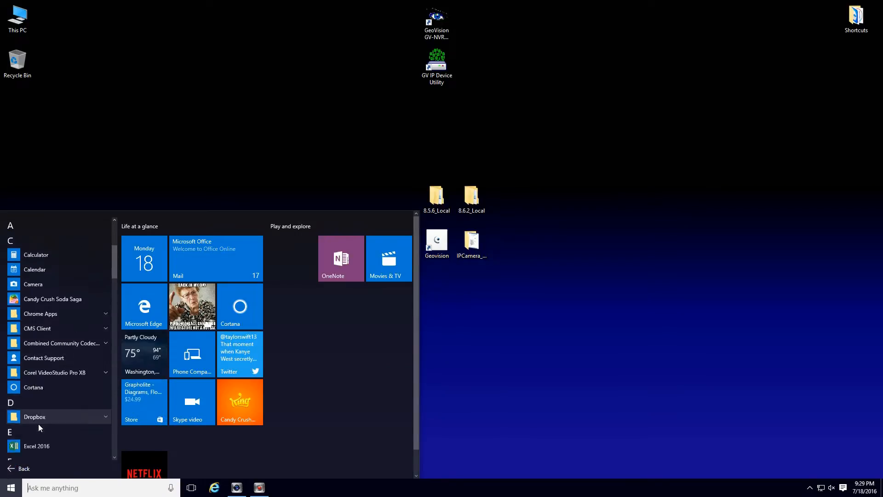
pyautogui.scroll(-3)
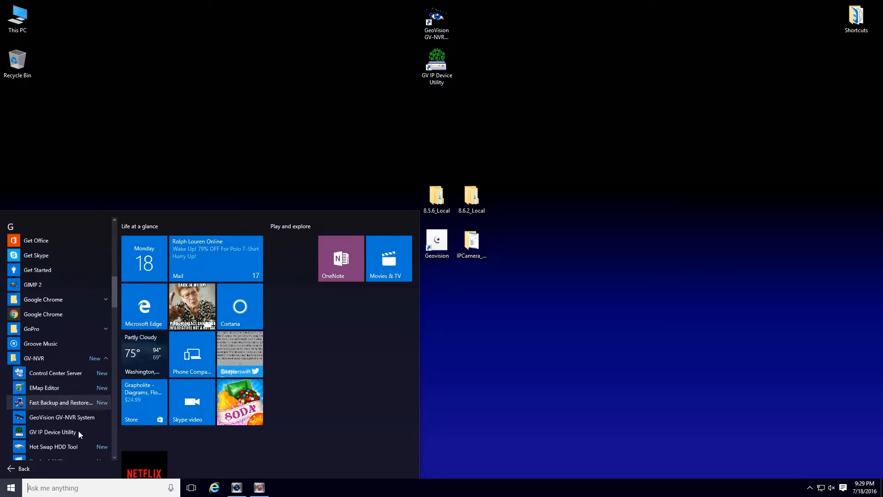
pyautogui.click(52, 431)
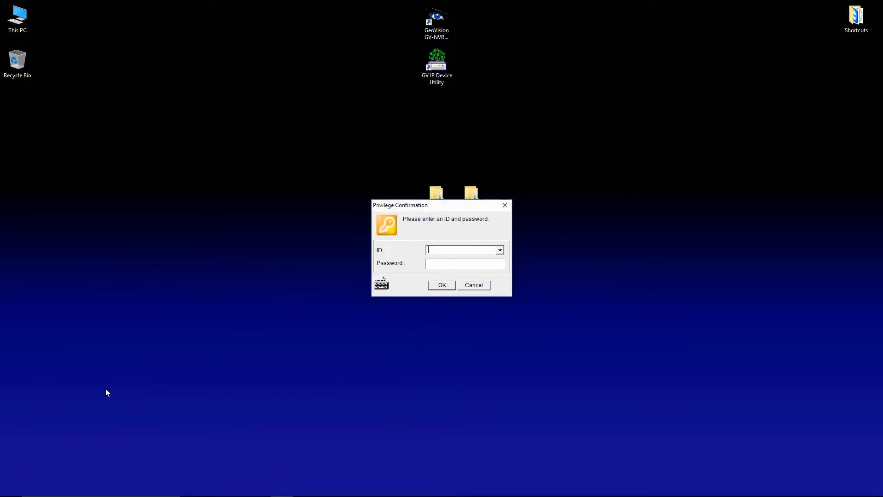
pyautogui.write('admin')
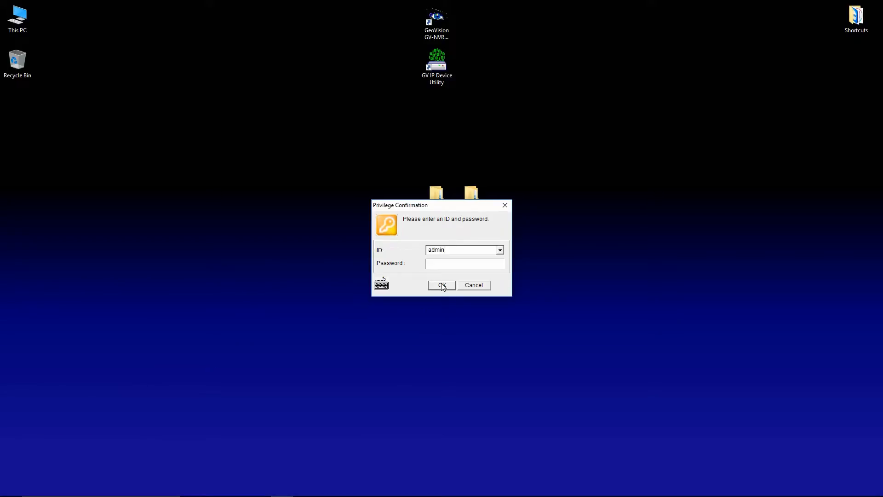
pyautogui.click(441, 284)
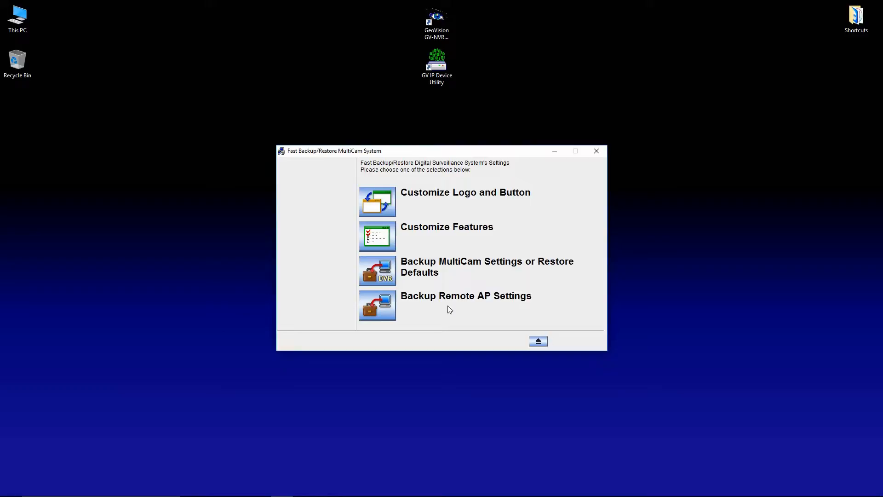
pyautogui.moveTo(439, 344)
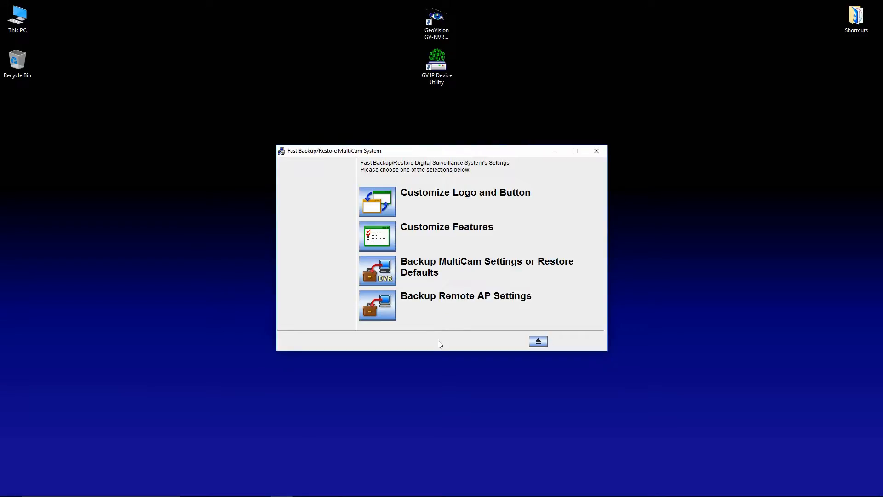
pyautogui.moveTo(442, 349)
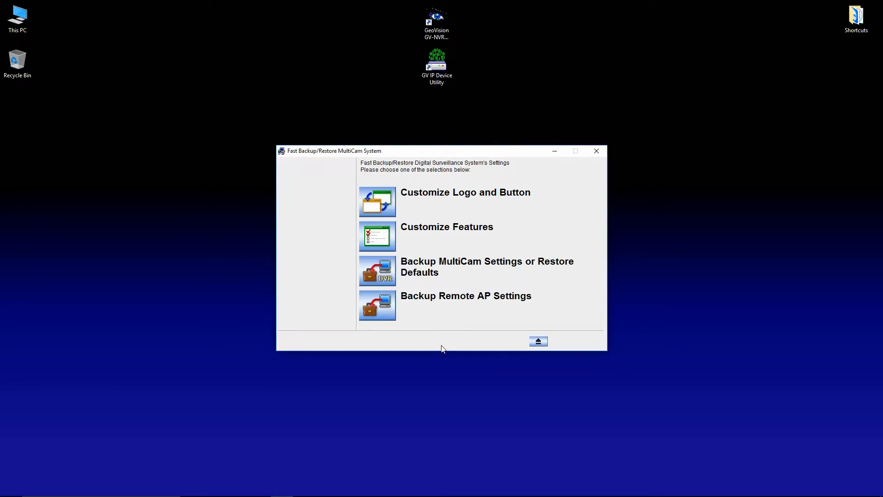
pyautogui.moveTo(464, 316)
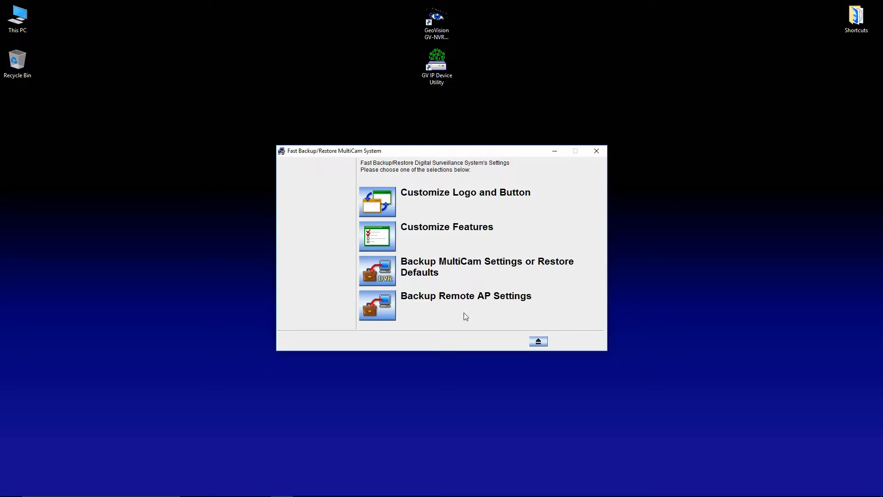
pyautogui.moveTo(323, 103)
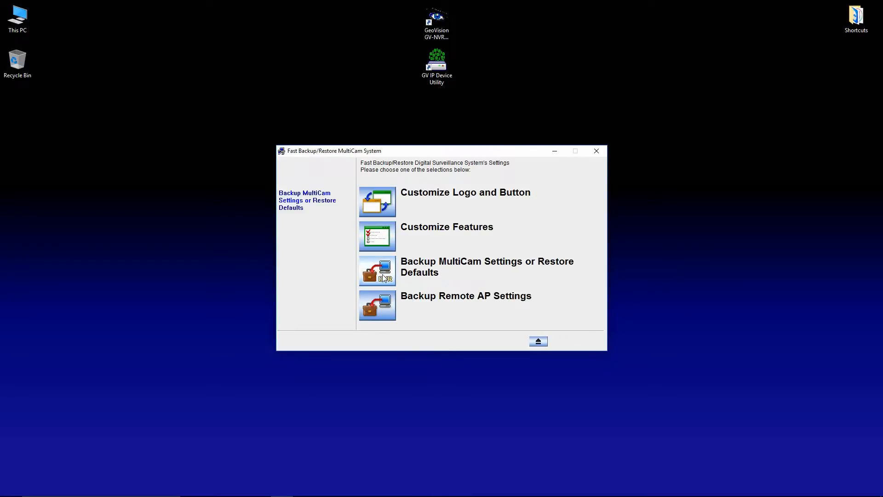
# Step: Back up the system settings to the Desktop as 'July 18th Backup' and acknowledge success
pyautogui.click(378, 271)
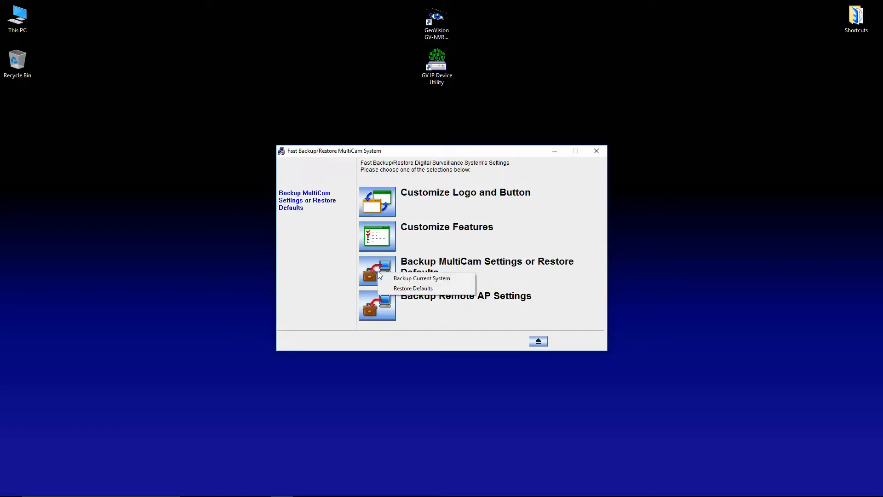
pyautogui.moveTo(422, 278)
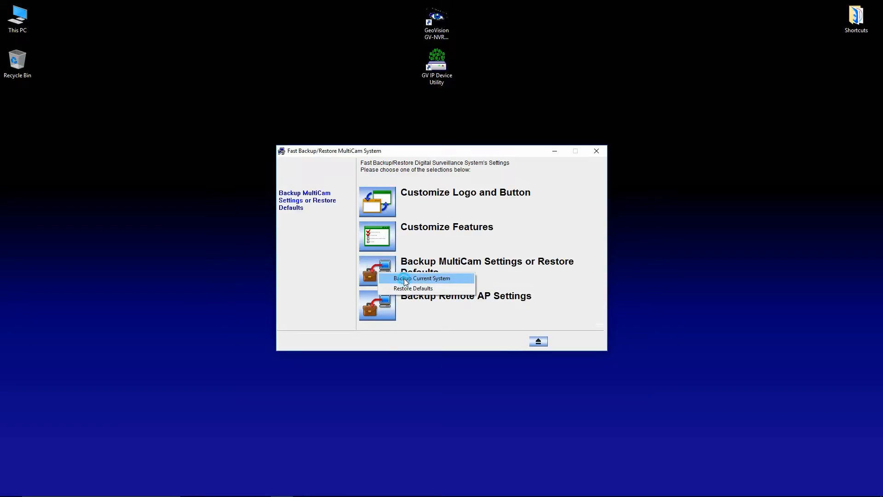
pyautogui.click(422, 278)
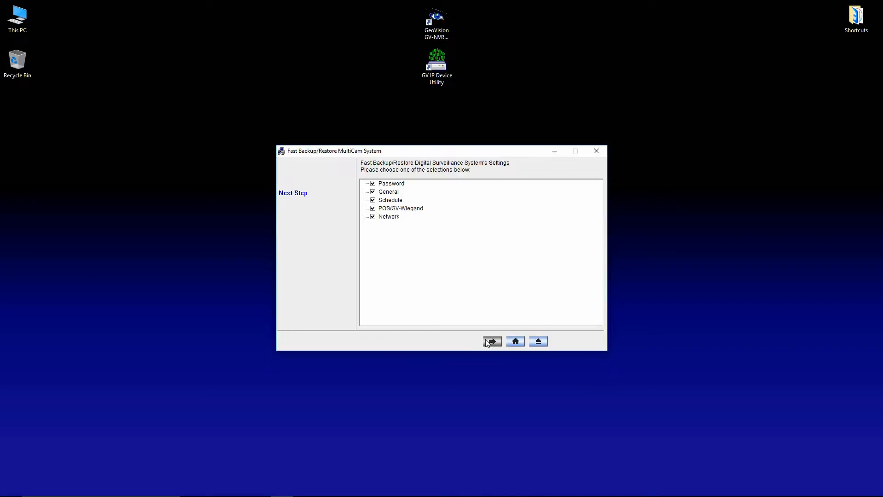
pyautogui.click(491, 341)
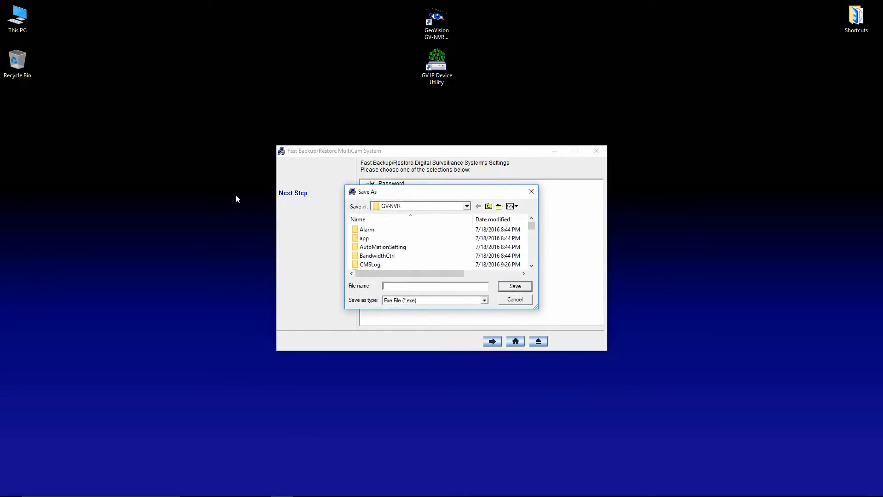
pyautogui.click(364, 238)
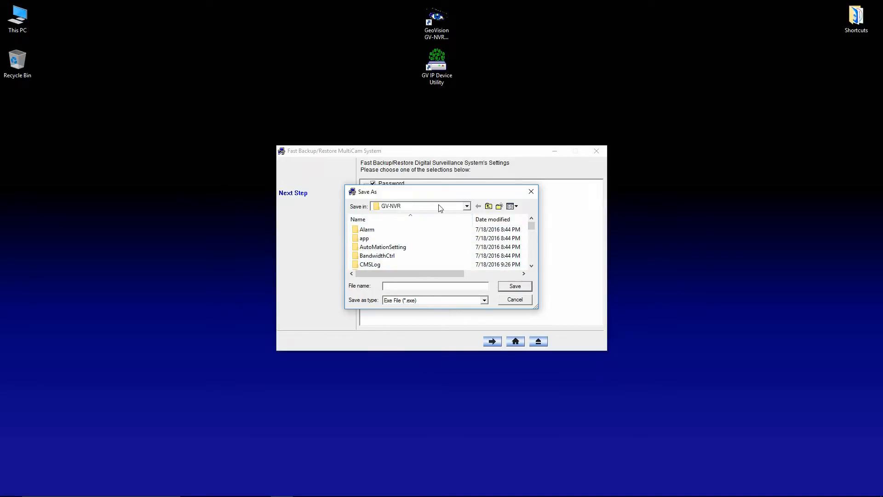
pyautogui.moveTo(406, 213)
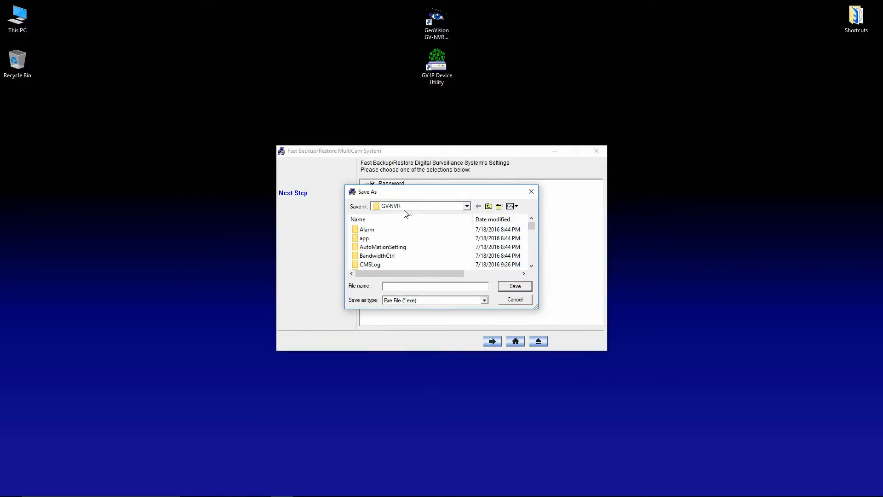
pyautogui.click(467, 206)
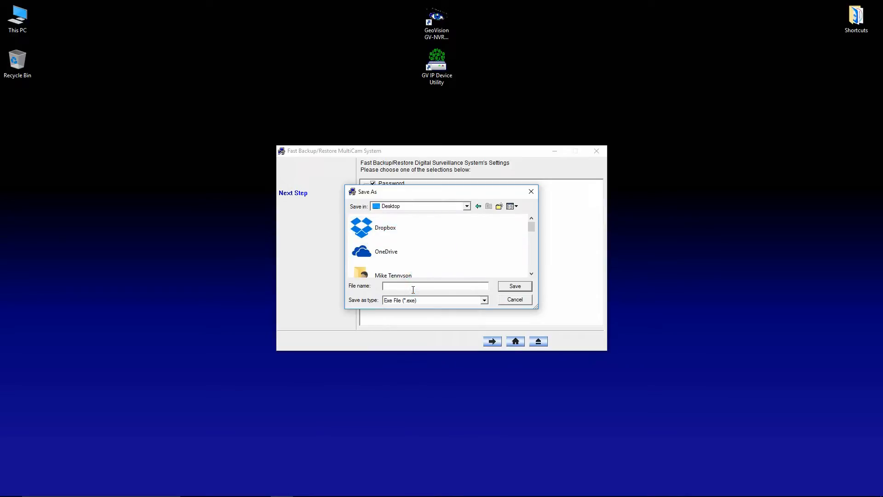
pyautogui.write('July 18th')
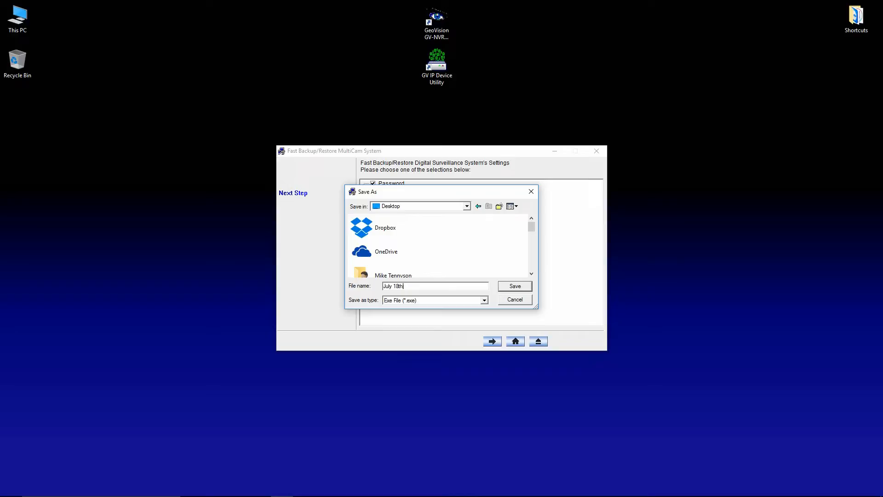
pyautogui.write('Backup')
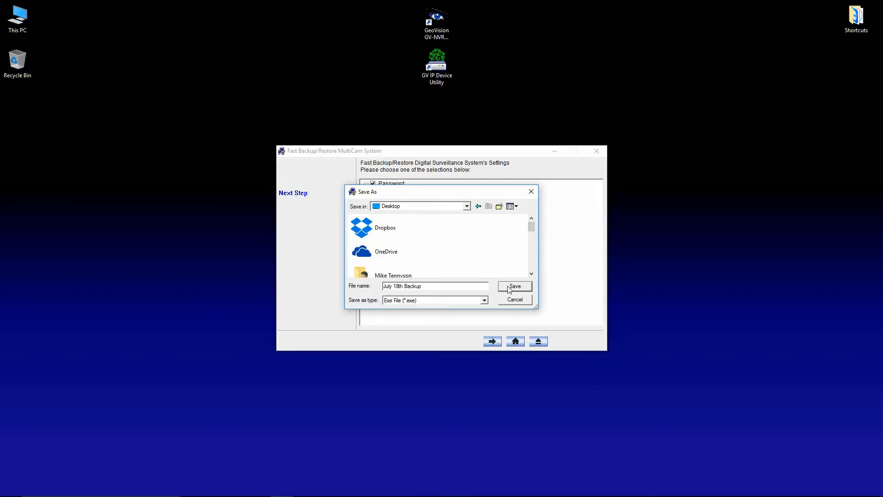
pyautogui.click(514, 286)
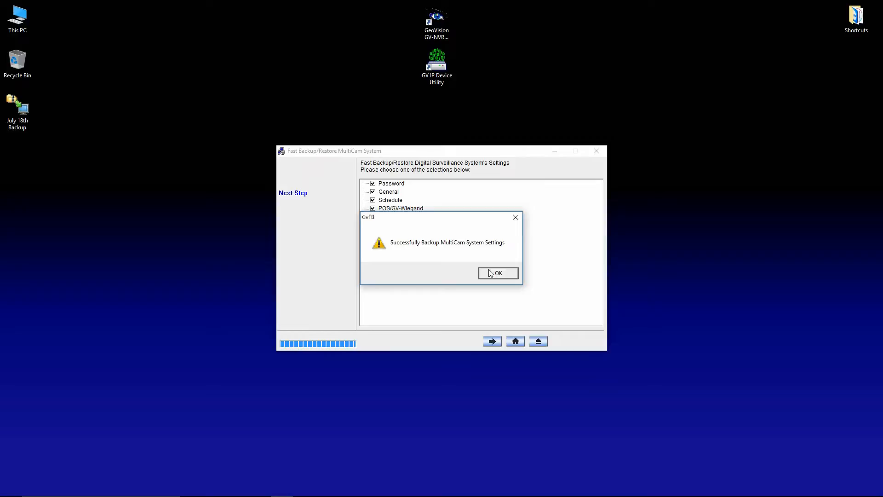
pyautogui.click(497, 273)
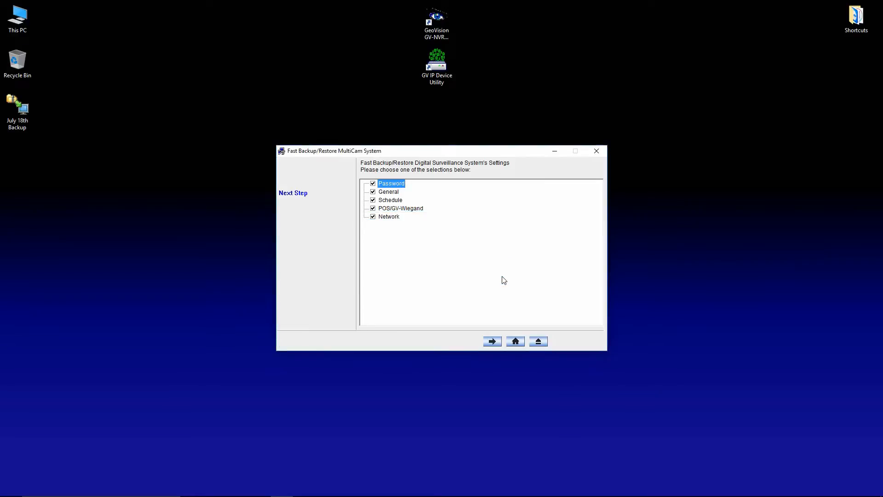
pyautogui.moveTo(553, 232)
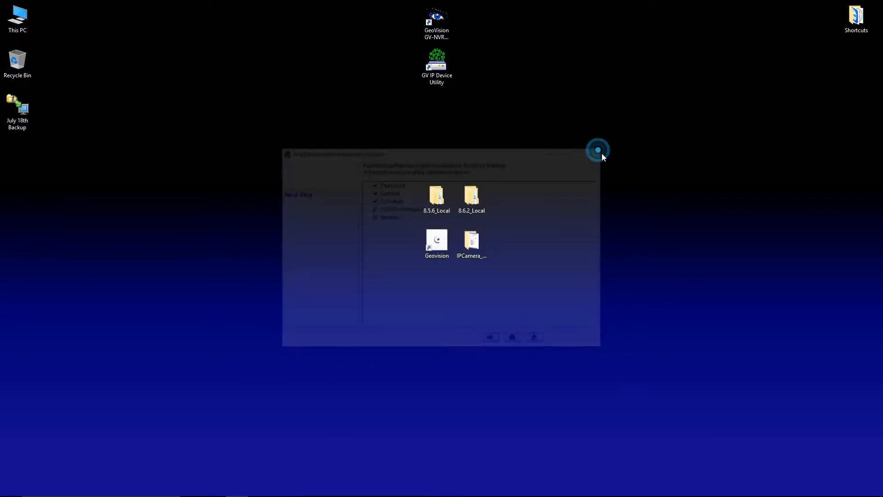
# Step: Remove GeoVision Digital Surveillance System 8.5.6.0 through Control Panel's Programs and Features
pyautogui.click(9, 487)
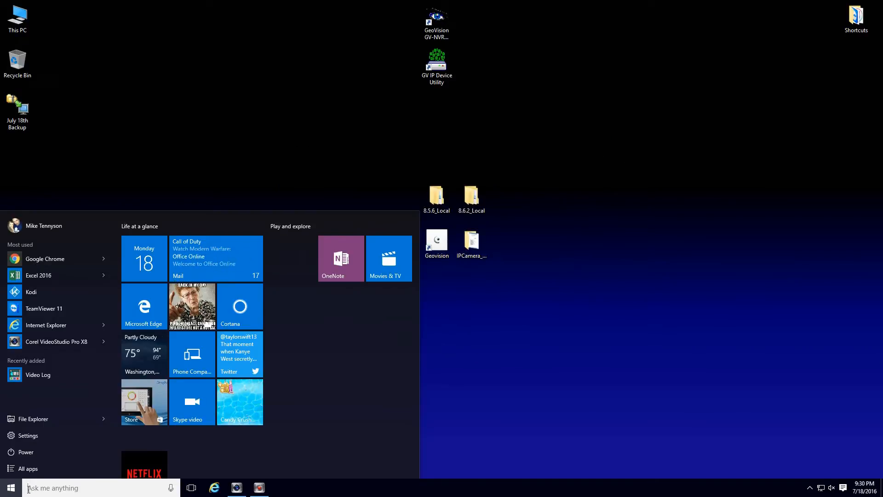
pyautogui.write('co')
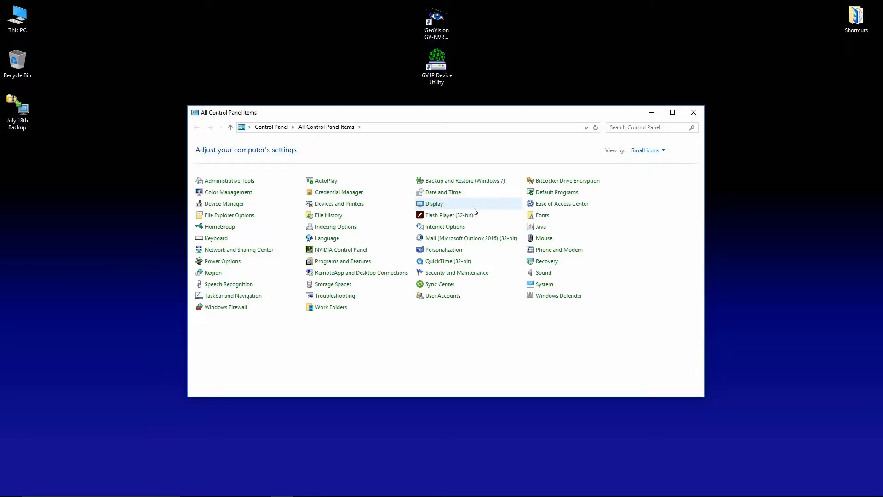
pyautogui.moveTo(343, 260)
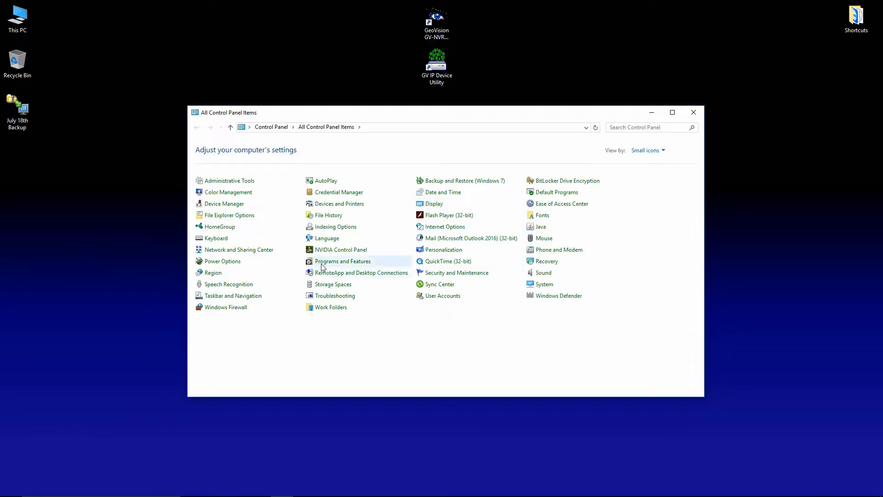
pyautogui.click(343, 261)
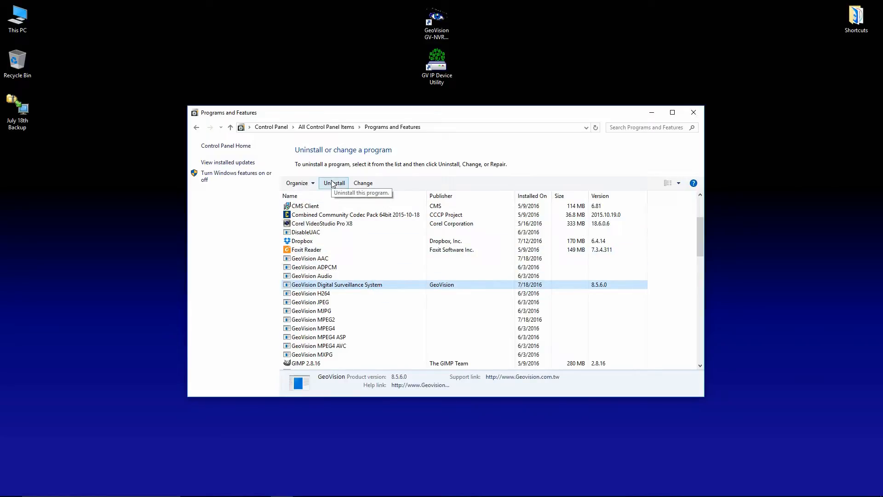
pyautogui.click(334, 183)
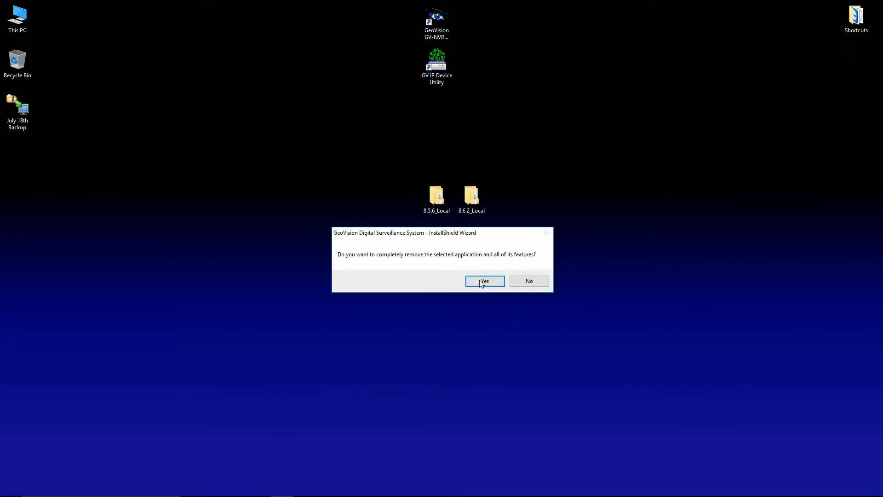
pyautogui.click(484, 281)
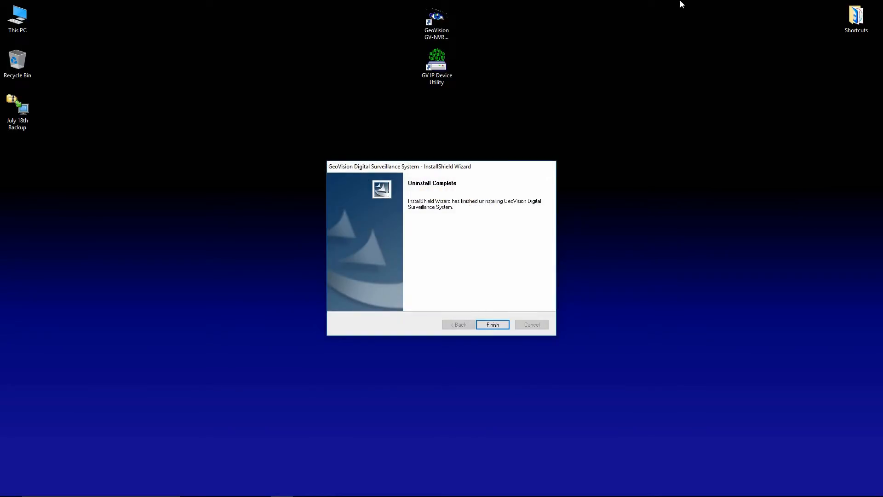
pyautogui.click(491, 325)
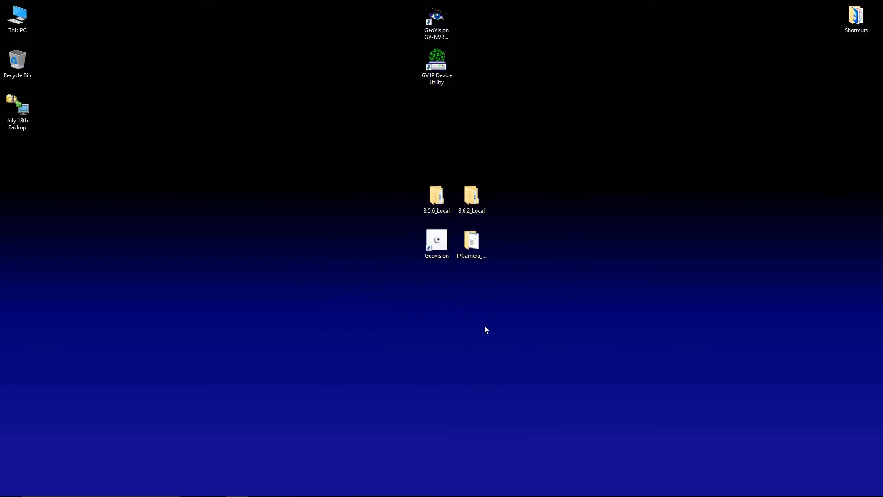
pyautogui.moveTo(205, 278)
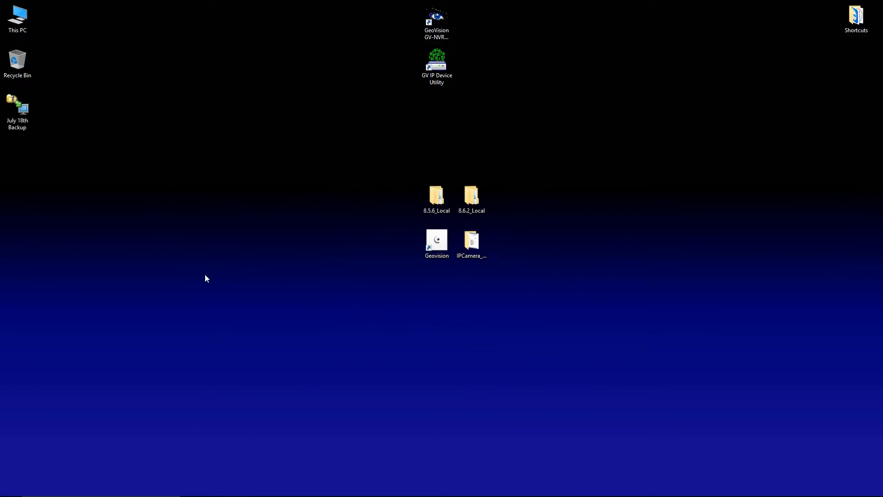
pyautogui.moveTo(17, 18)
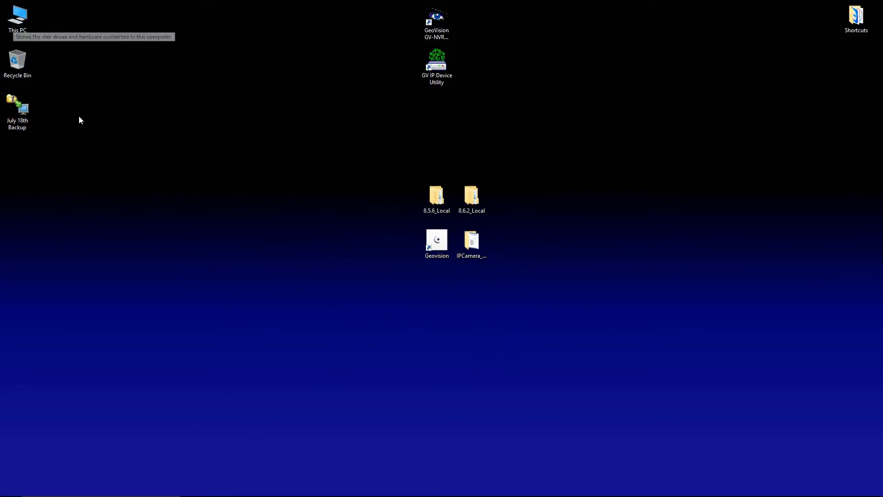
pyautogui.doubleClick(17, 15)
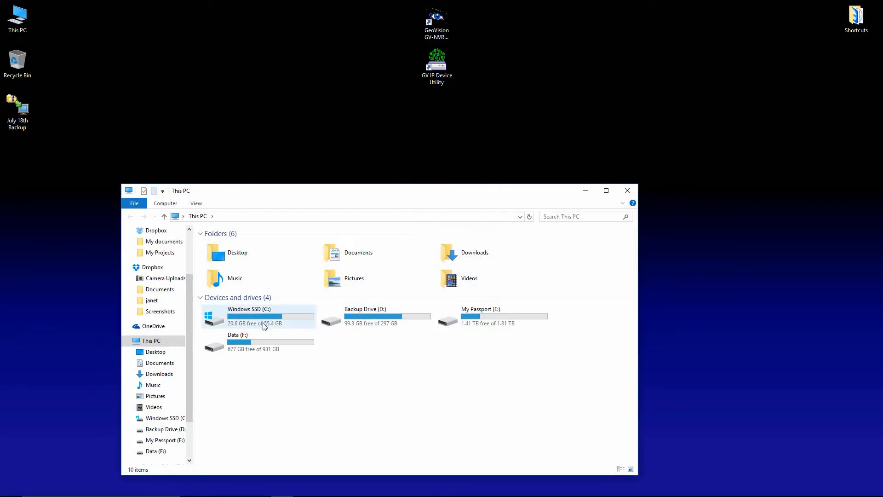
pyautogui.doubleClick(248, 315)
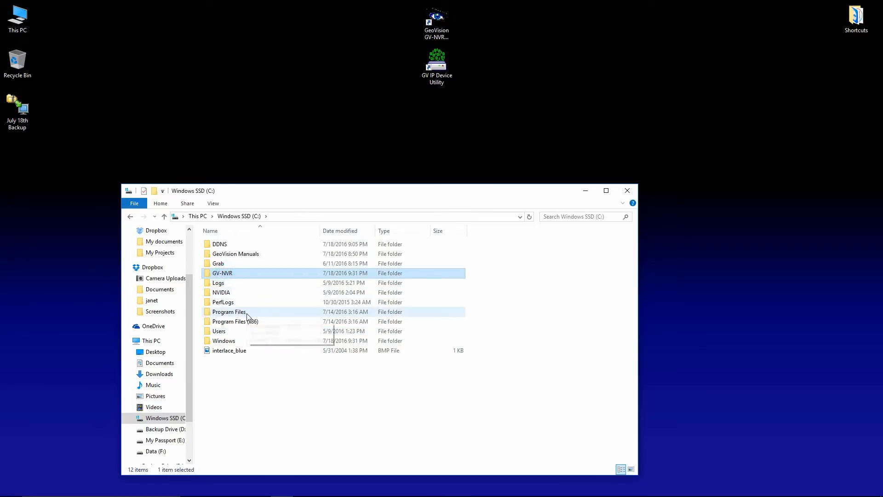
pyautogui.press('Delete')
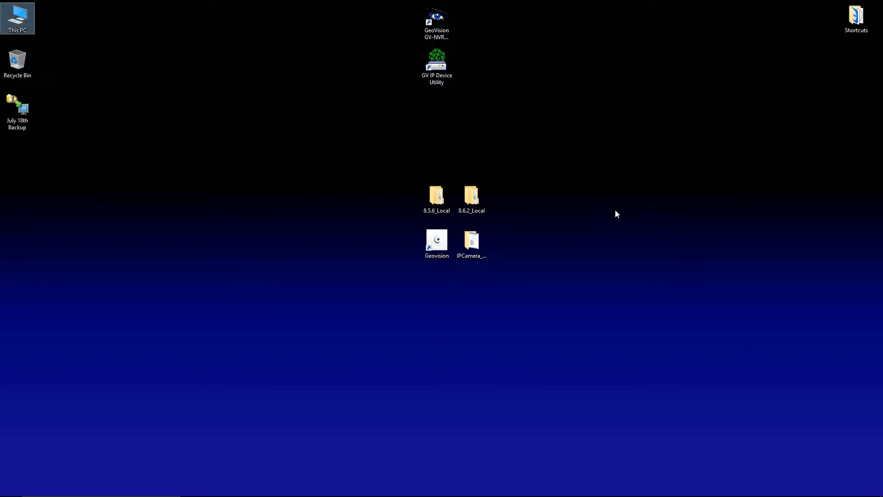
pyautogui.click(436, 198)
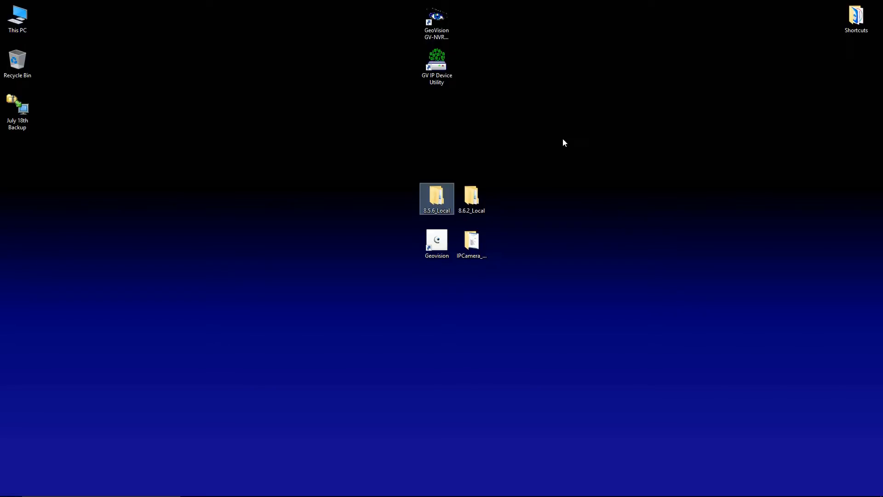
pyautogui.moveTo(513, 223)
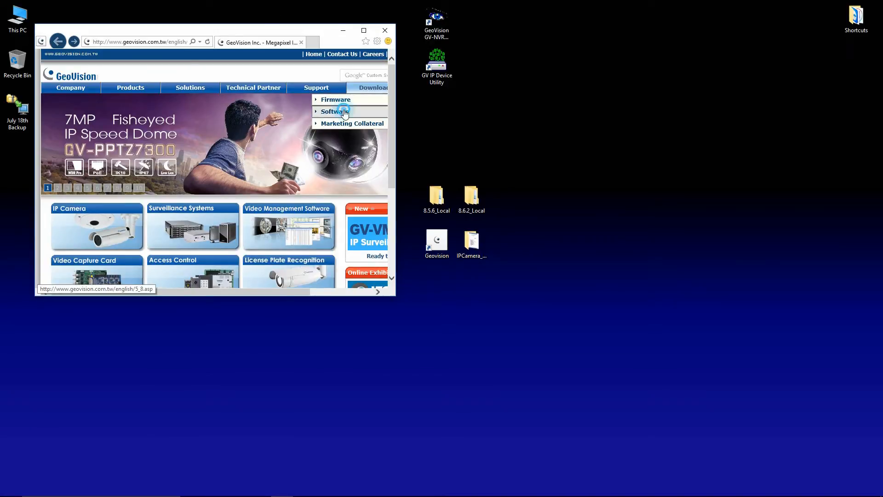
pyautogui.click(331, 111)
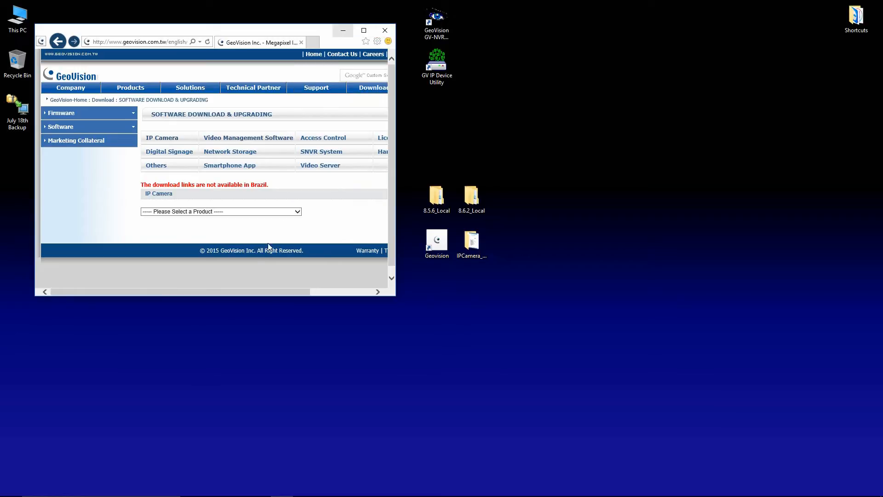
pyautogui.click(207, 41)
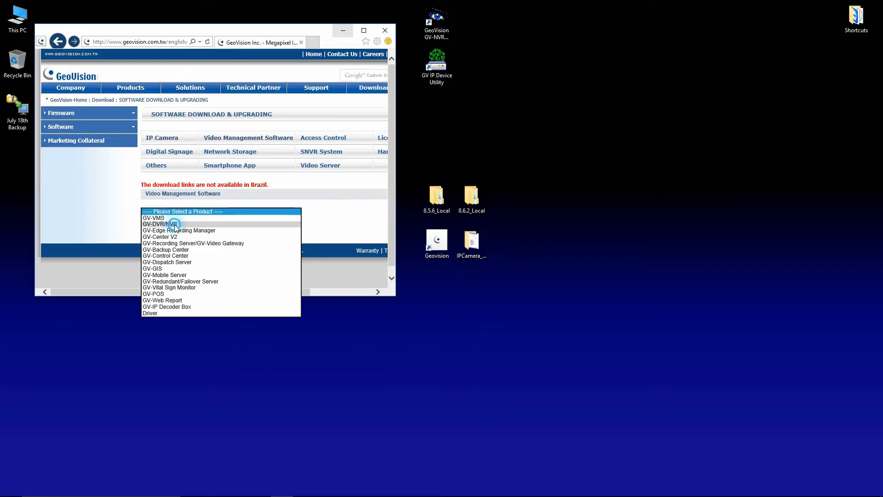
pyautogui.click(164, 224)
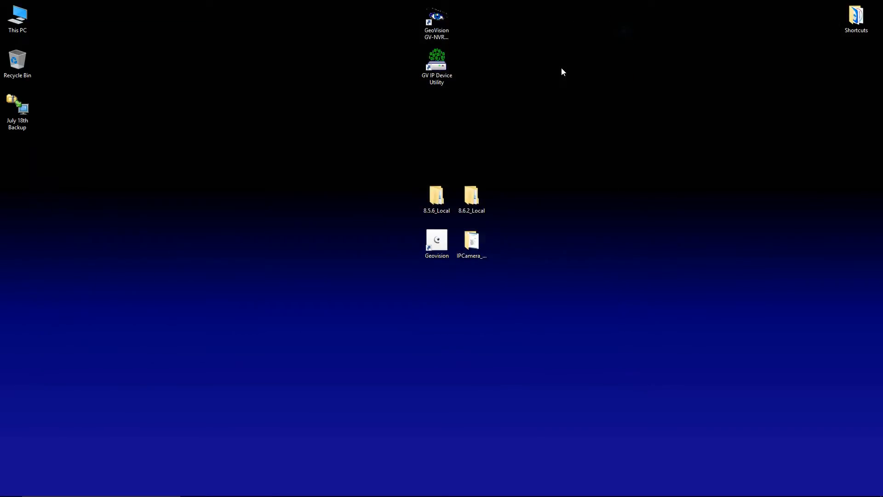
# Step: Browse the IPCamera_Patch-0428 folder's patch contents, then close it and select 8.6.2_Local
pyautogui.click(471, 246)
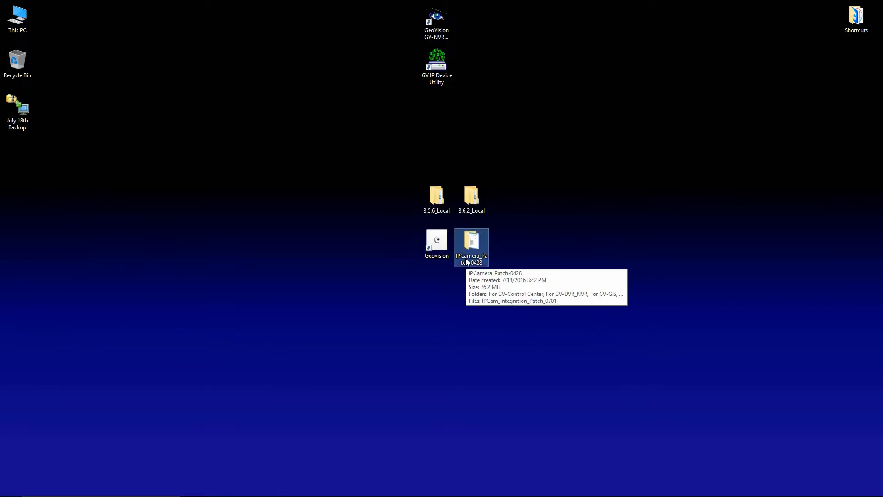
pyautogui.doubleClick(472, 243)
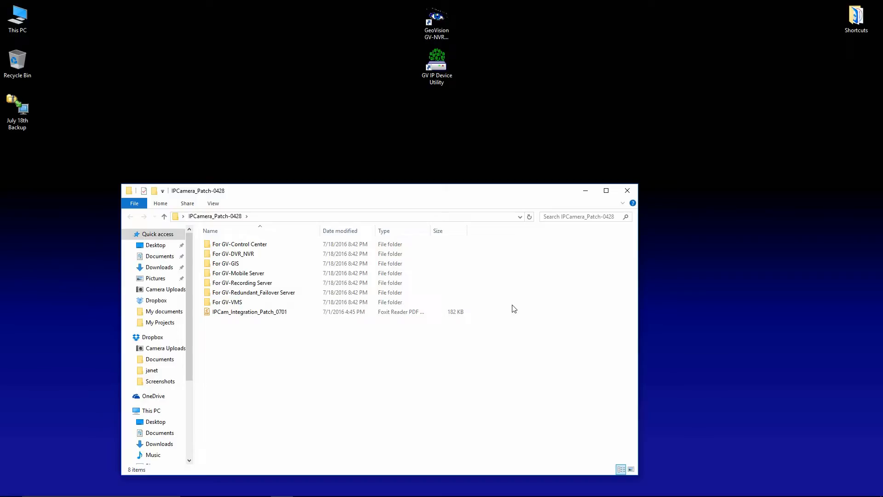
pyautogui.moveTo(577, 59)
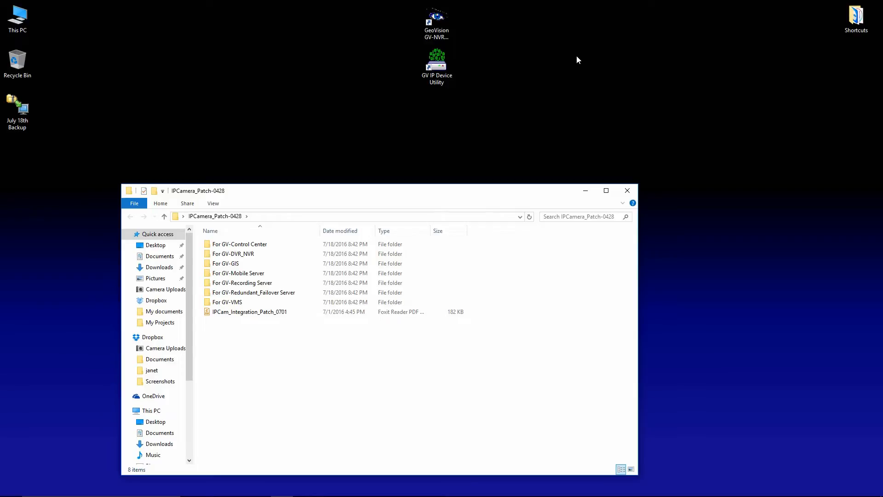
pyautogui.moveTo(643, 128)
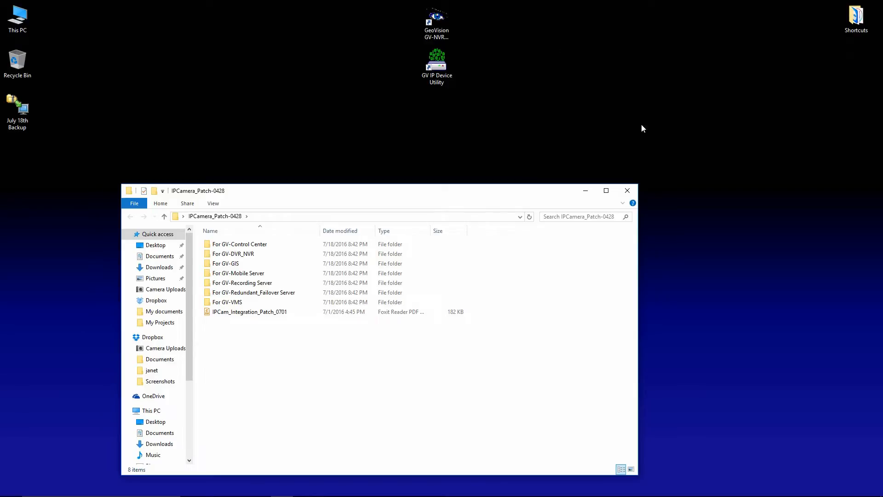
pyautogui.click(626, 190)
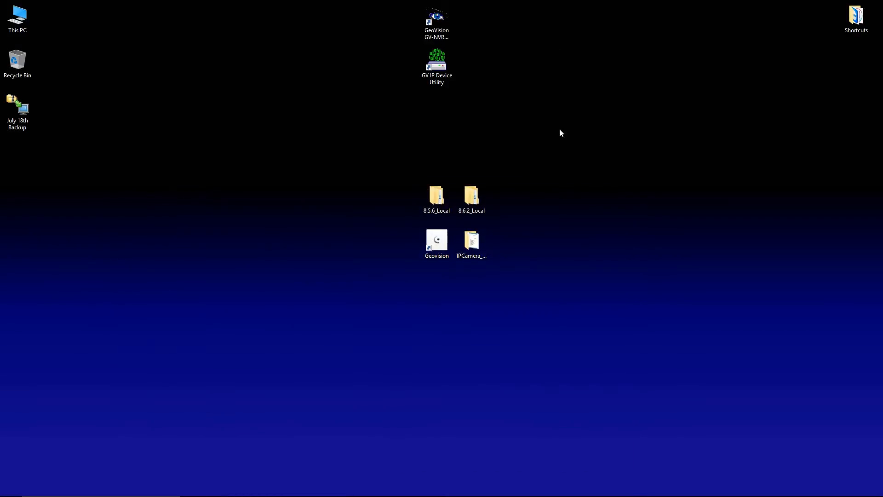
pyautogui.click(472, 195)
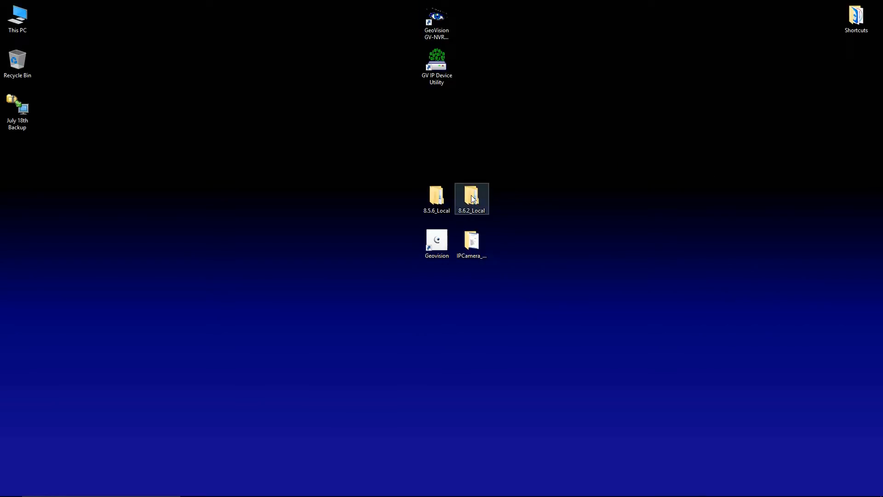
# Step: Run SETUP from the 8.6.2_Local\DVR folder to start the InstallShield wizard
pyautogui.doubleClick(471, 195)
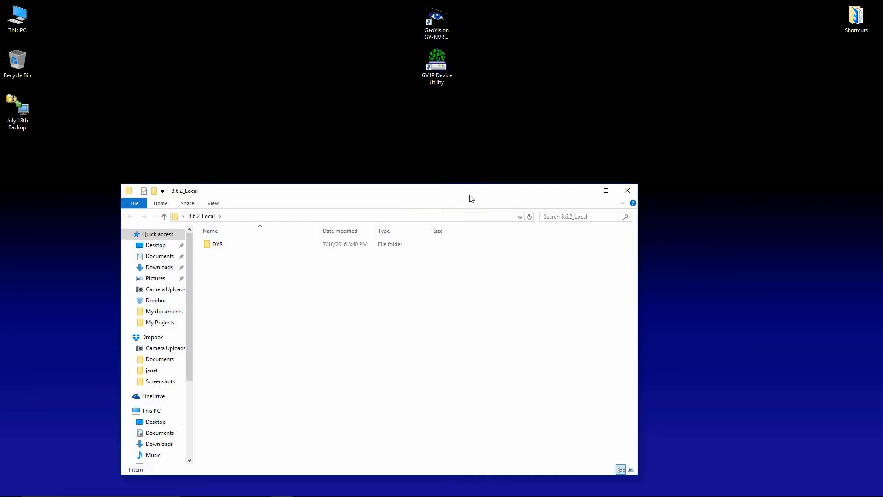
pyautogui.doubleClick(217, 244)
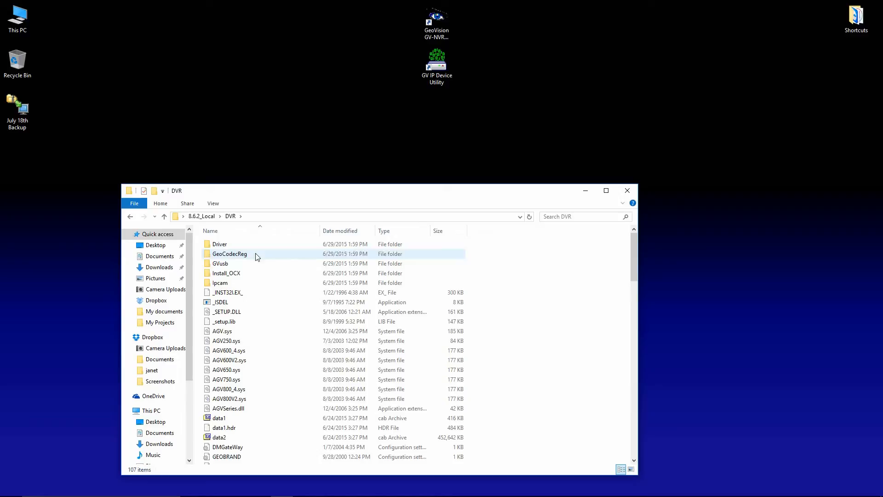
pyautogui.scroll(-3)
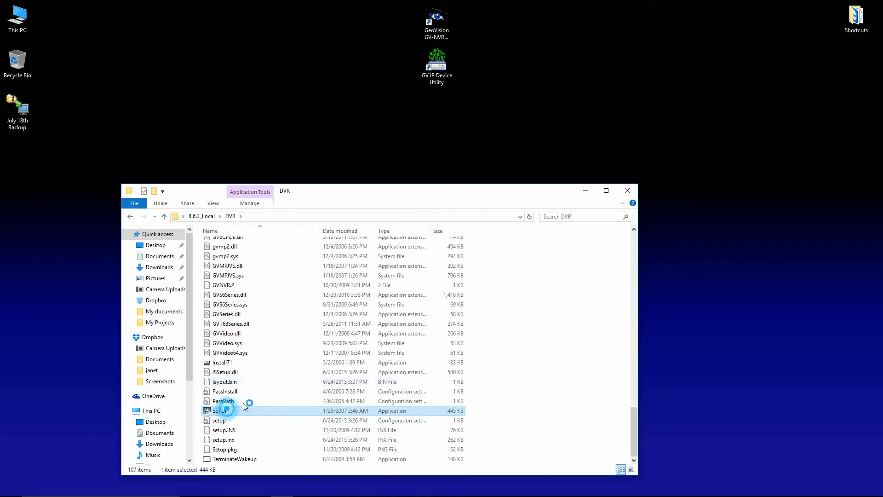
pyautogui.doubleClick(220, 410)
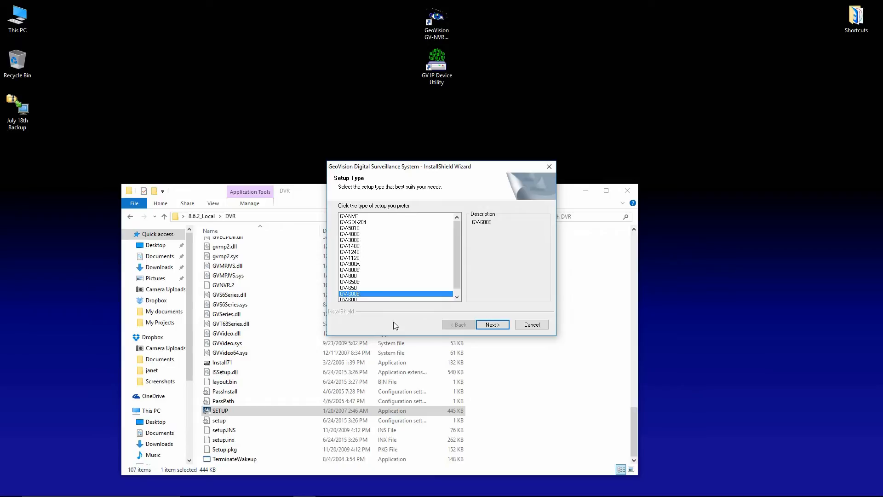
pyautogui.moveTo(361, 327)
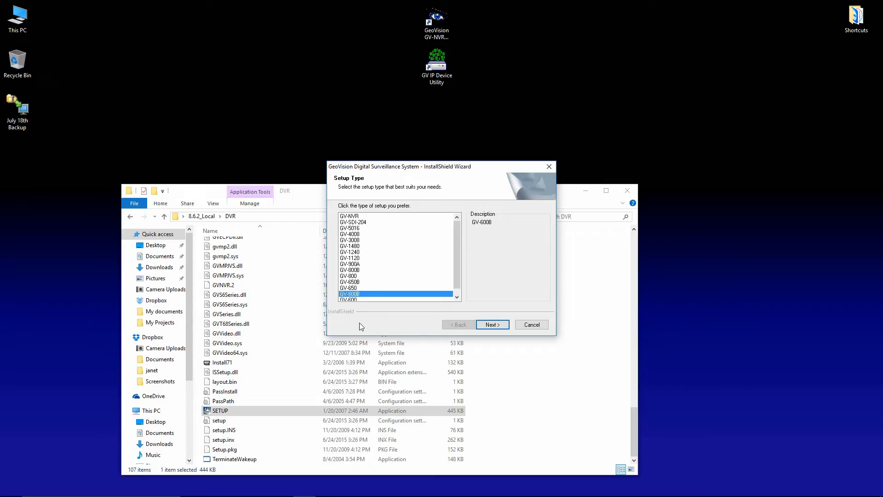
pyautogui.moveTo(390, 334)
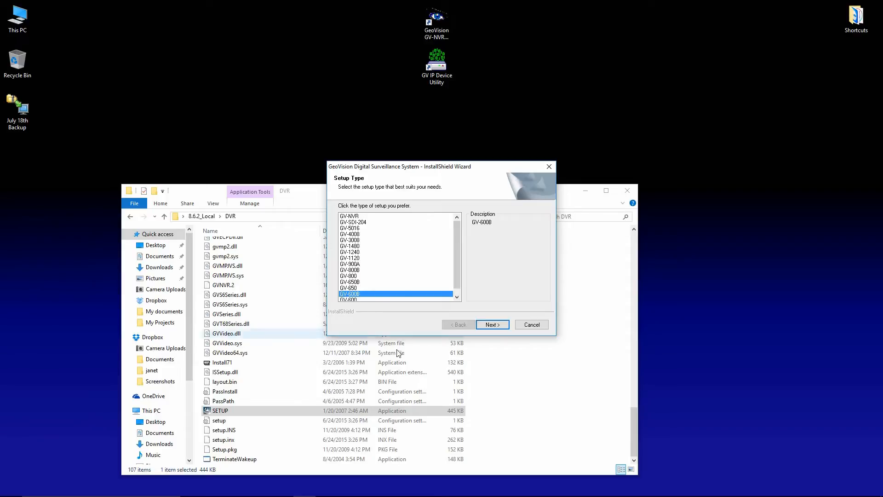
# Step: Compare the GV-800B and GV-800 setup types, then keep GV-NVR and continue
pyautogui.click(349, 216)
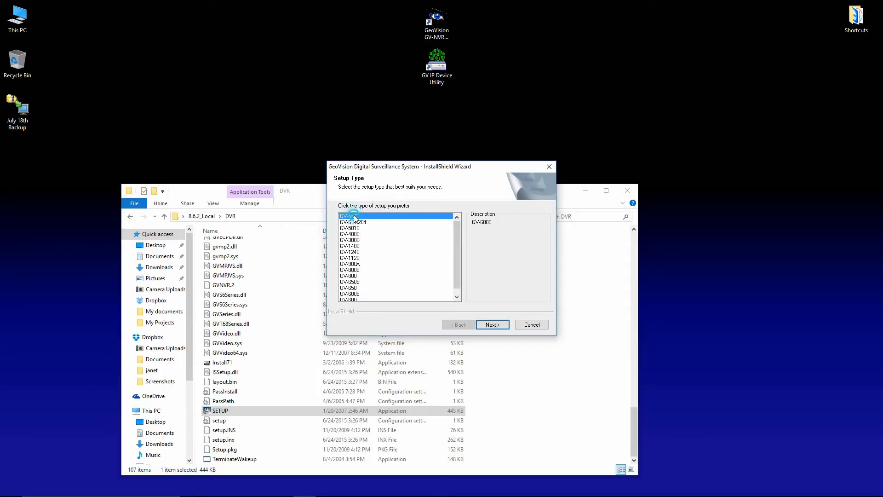
pyautogui.click(349, 216)
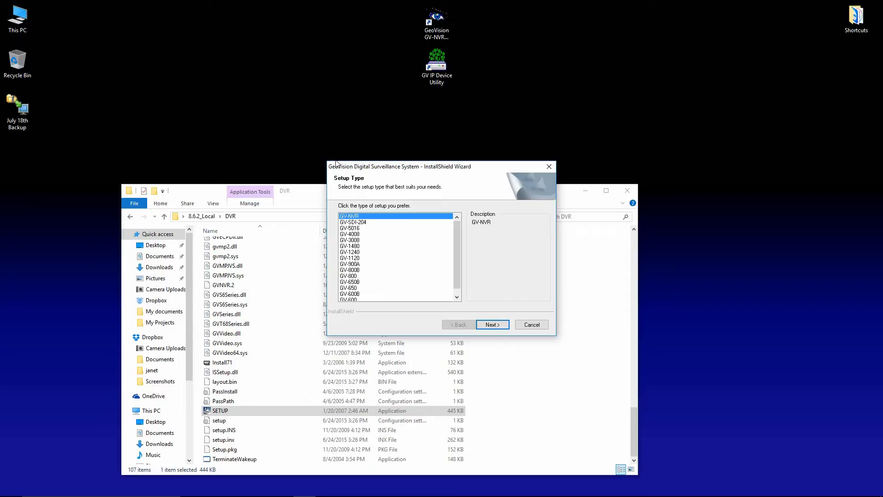
pyautogui.moveTo(362, 275)
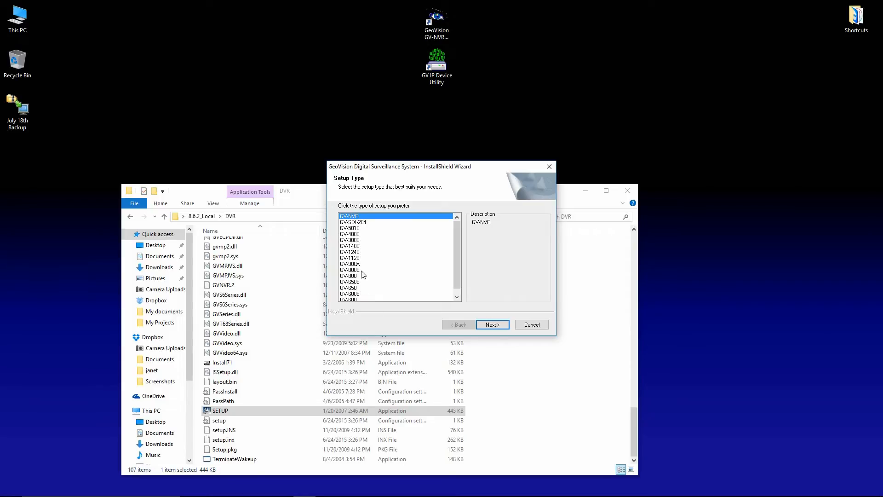
pyautogui.moveTo(361, 283)
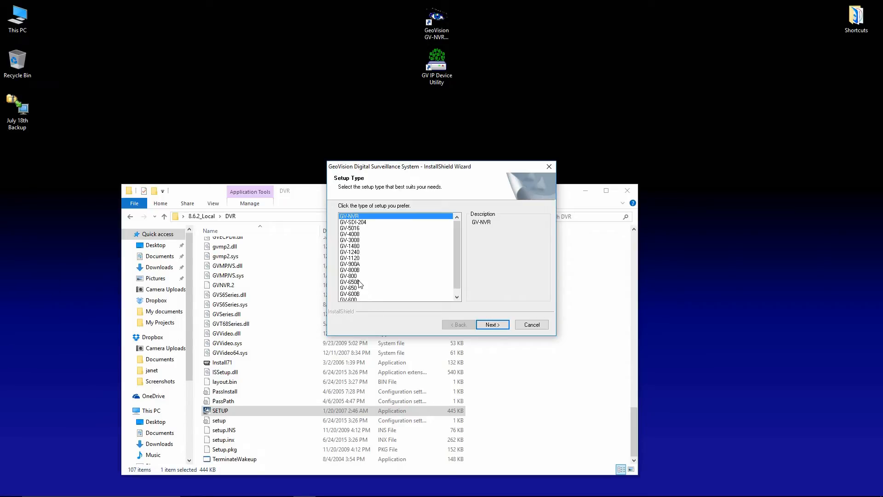
pyautogui.click(349, 270)
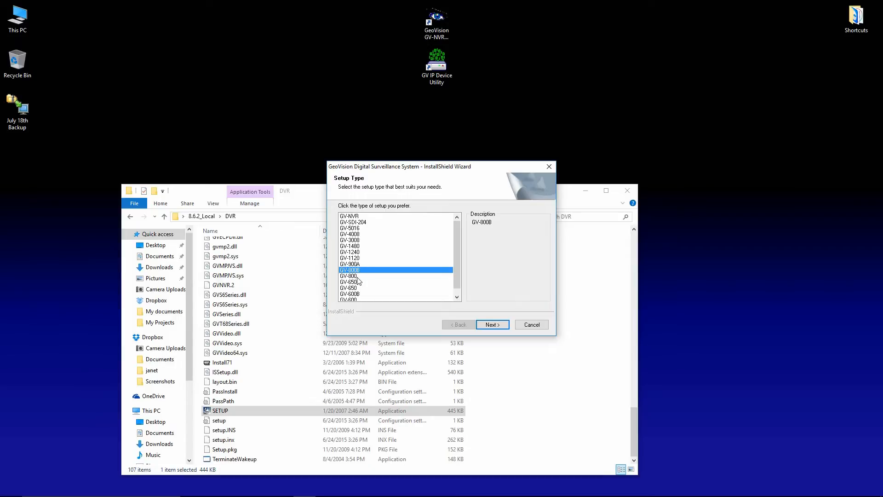
pyautogui.click(349, 275)
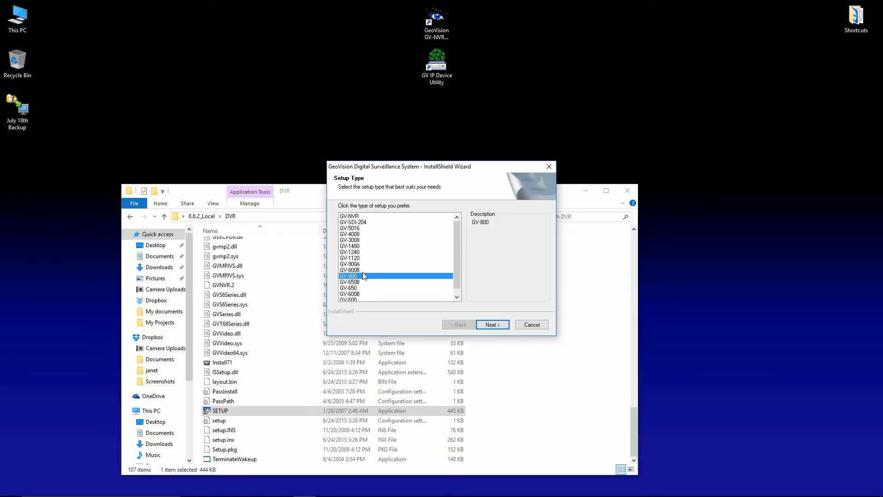
pyautogui.click(350, 270)
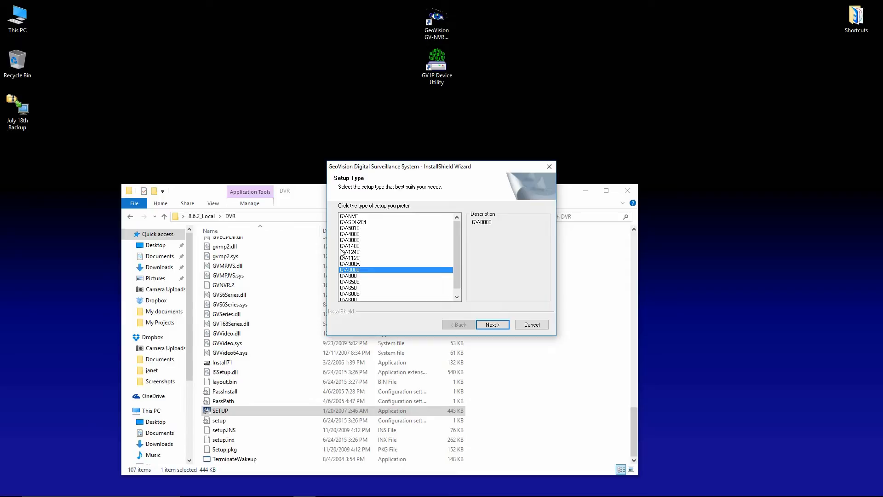
pyautogui.moveTo(365, 280)
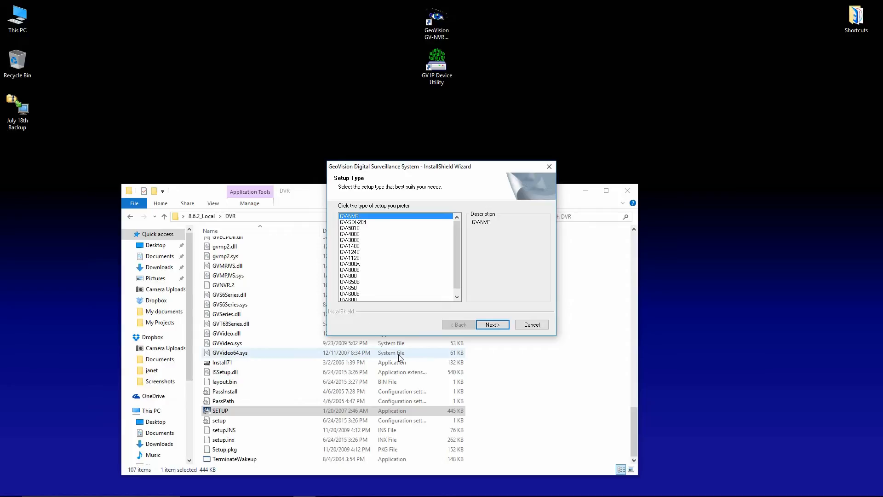
pyautogui.moveTo(488, 339)
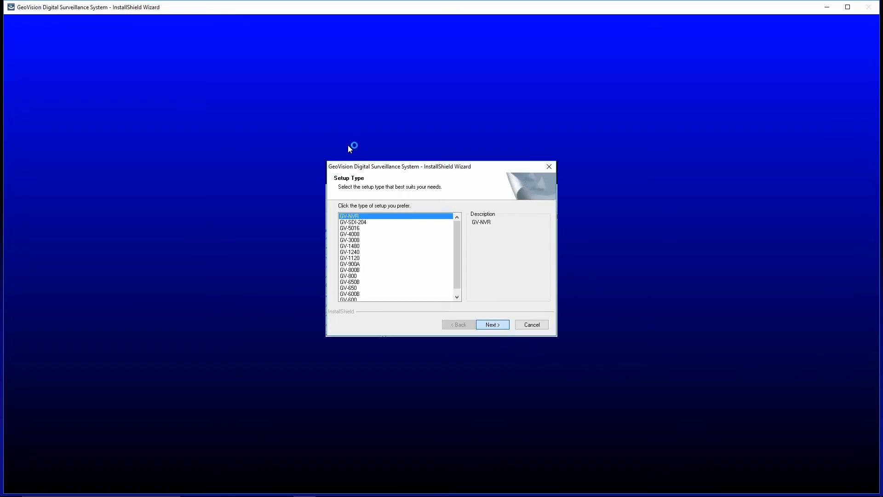
pyautogui.click(491, 324)
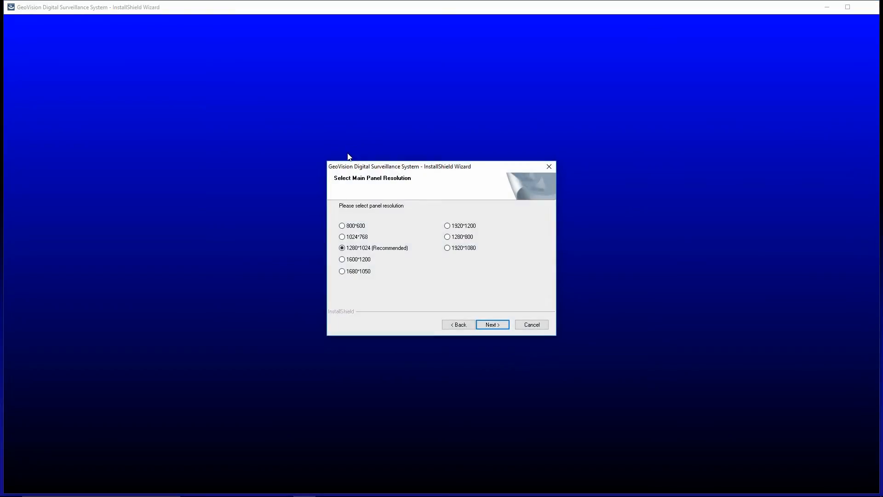
pyautogui.moveTo(590, 253)
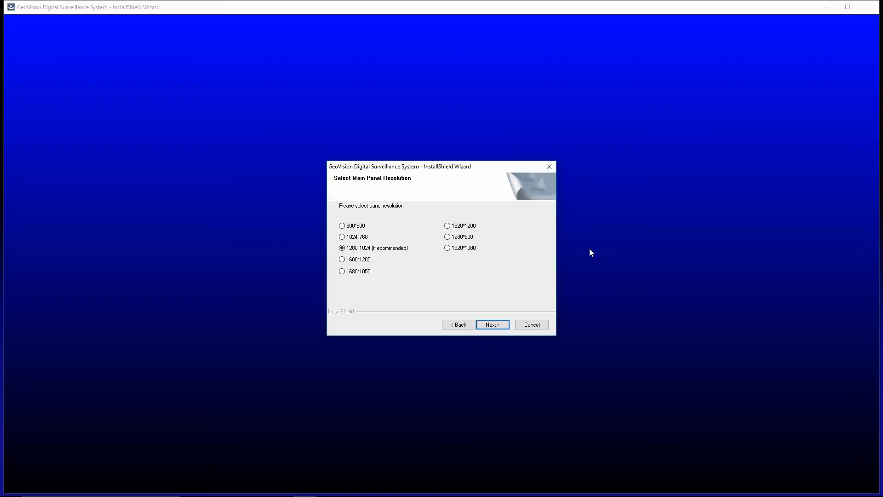
pyautogui.moveTo(471, 242)
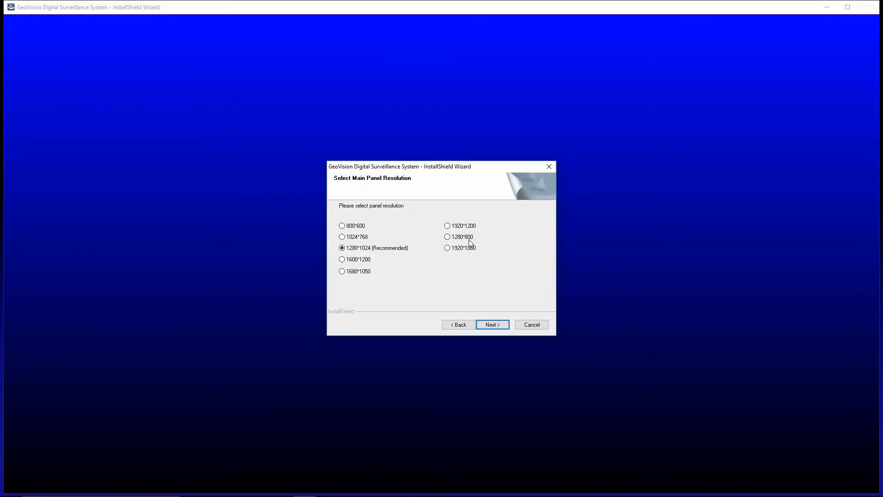
pyautogui.moveTo(456, 252)
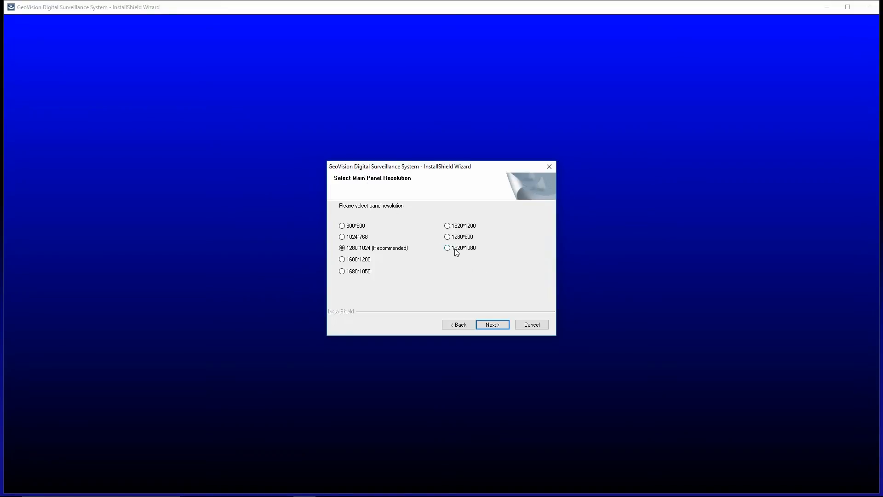
# Step: Choose 1920*1080 instead of the default 1280*1024 main panel resolution
pyautogui.click(447, 248)
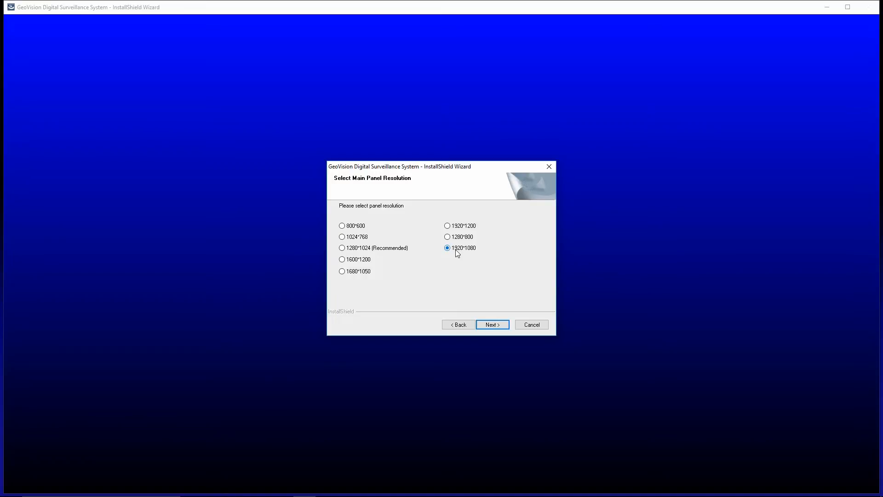
pyautogui.moveTo(457, 254)
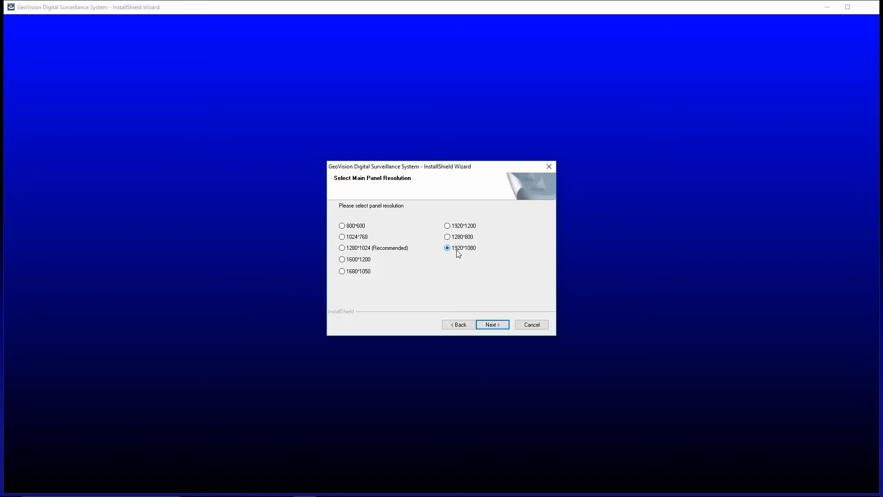
pyautogui.moveTo(494, 310)
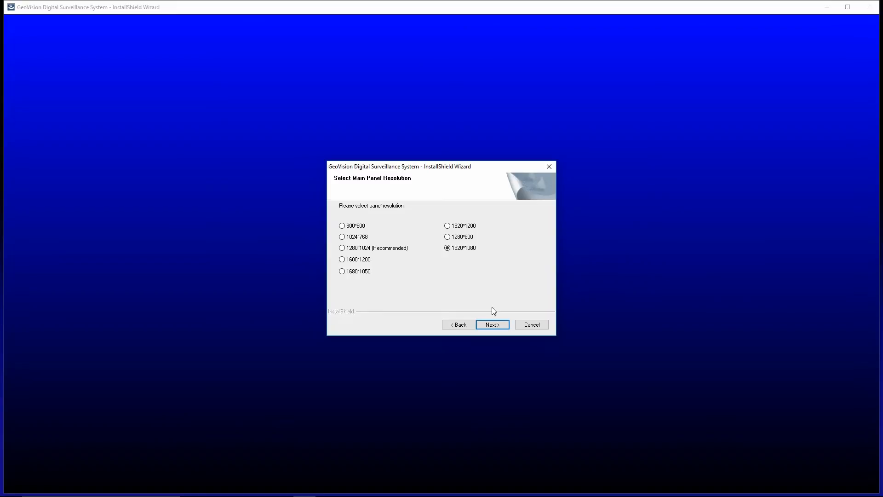
# Step: Enable Add to the Startup, accept C:\GV-NVR and the default program folder, and install
pyautogui.click(492, 325)
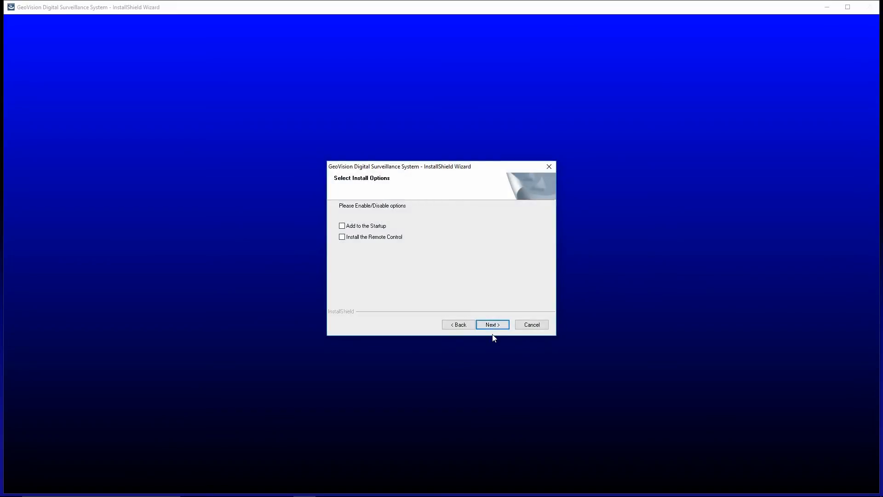
pyautogui.moveTo(363, 244)
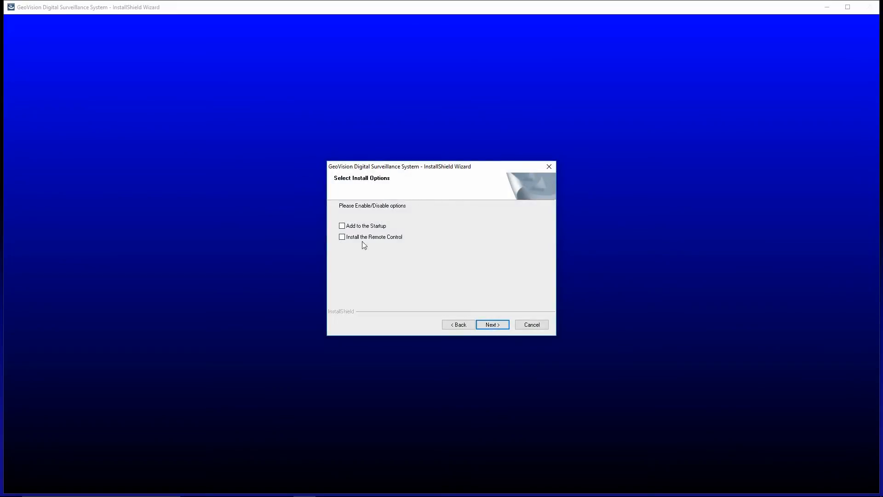
pyautogui.click(342, 226)
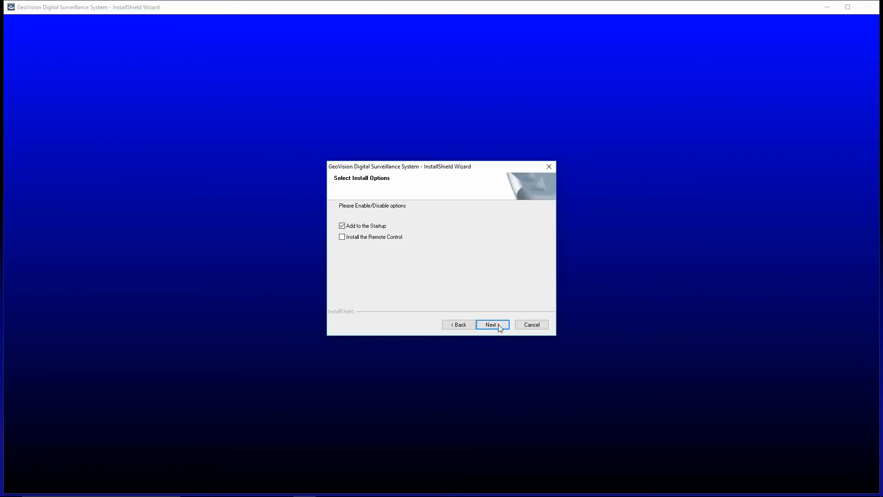
pyautogui.click(491, 325)
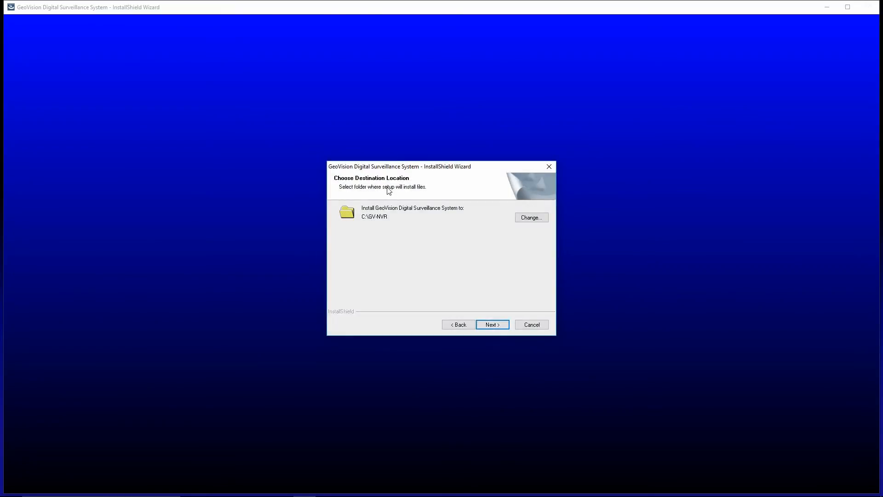
pyautogui.click(491, 325)
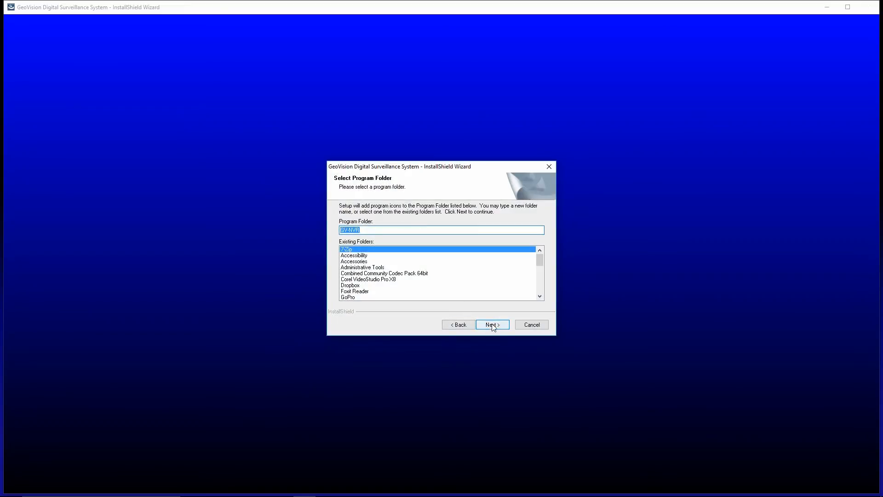
pyautogui.click(492, 324)
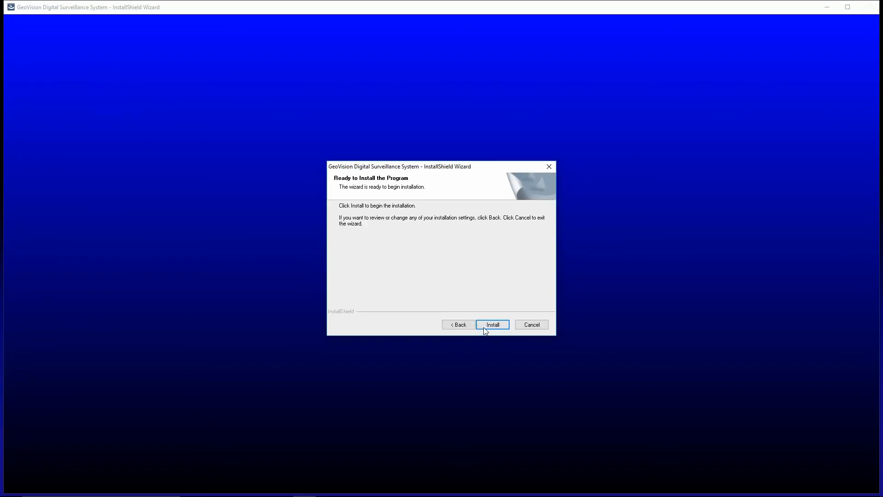
pyautogui.click(491, 324)
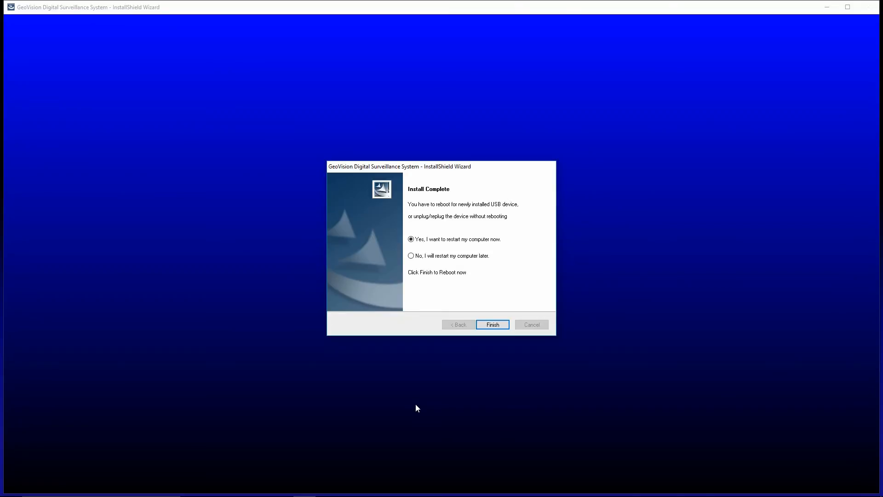
# Step: Finish the installation wizard and close the IP Device Setup window
pyautogui.click(492, 325)
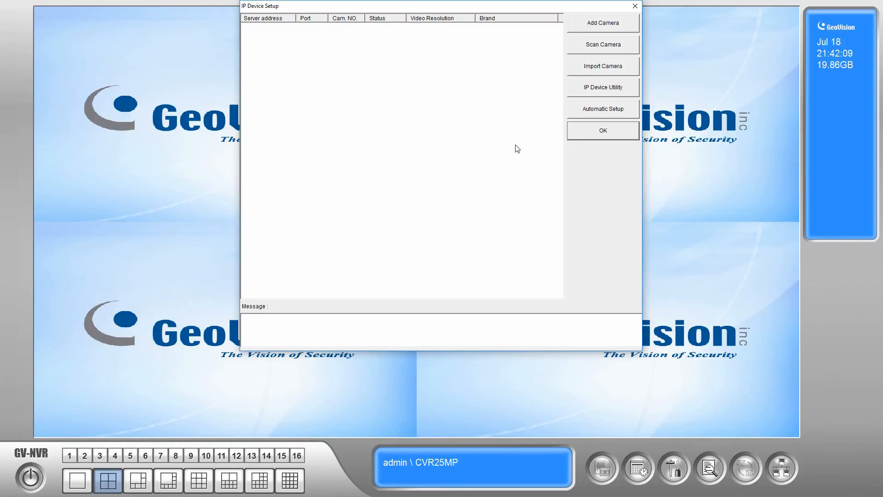
pyautogui.click(602, 130)
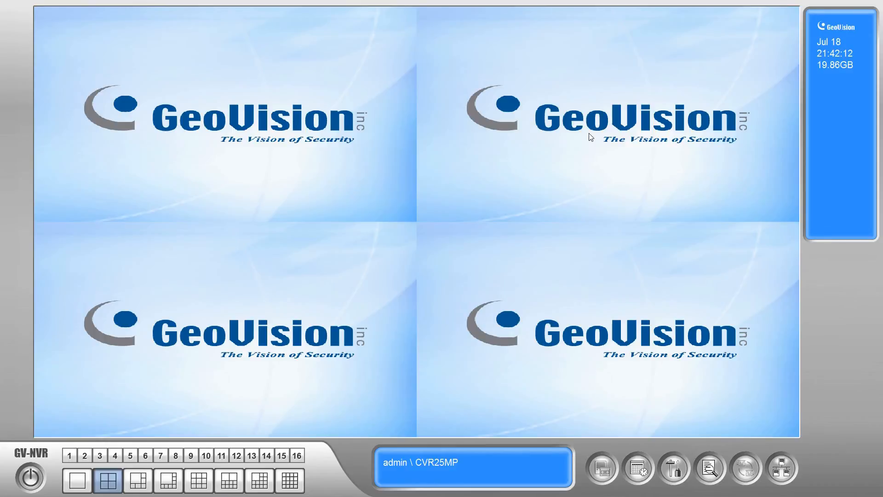
# Step: Exit GV-NVR from the power button menu, bringing up the ID and password prompt
pyautogui.click(22, 477)
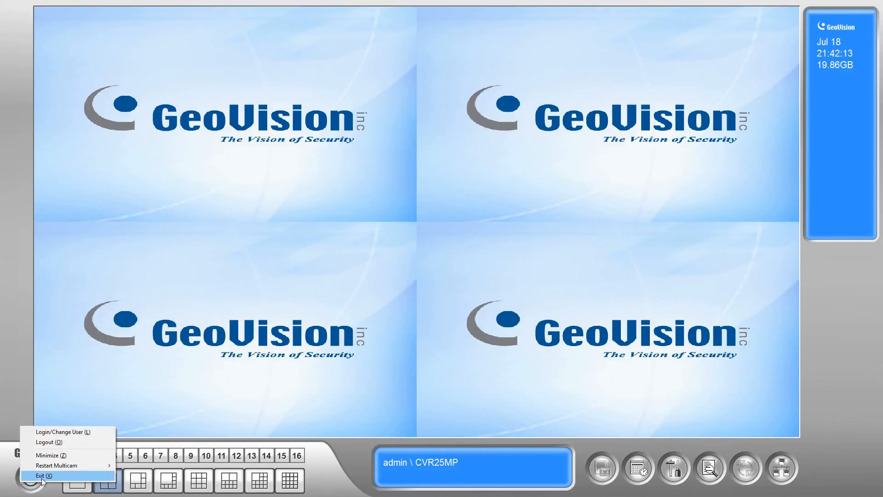
pyautogui.click(40, 474)
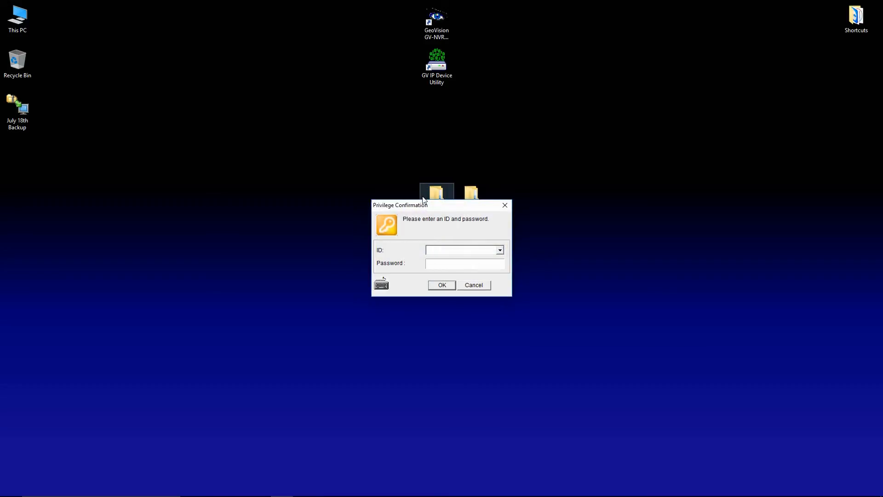
# Step: Restore the July 18th backup settings to the MultiCam system, confirm success, and close the tool
pyautogui.click(441, 286)
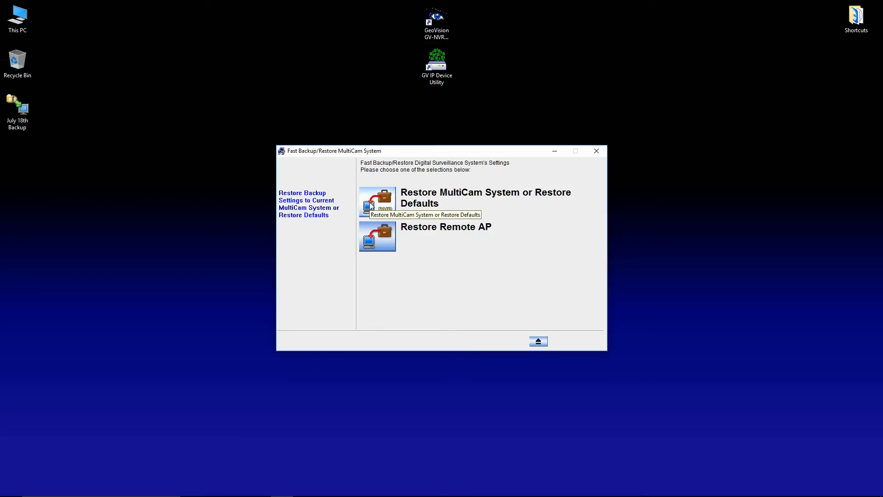
pyautogui.click(377, 201)
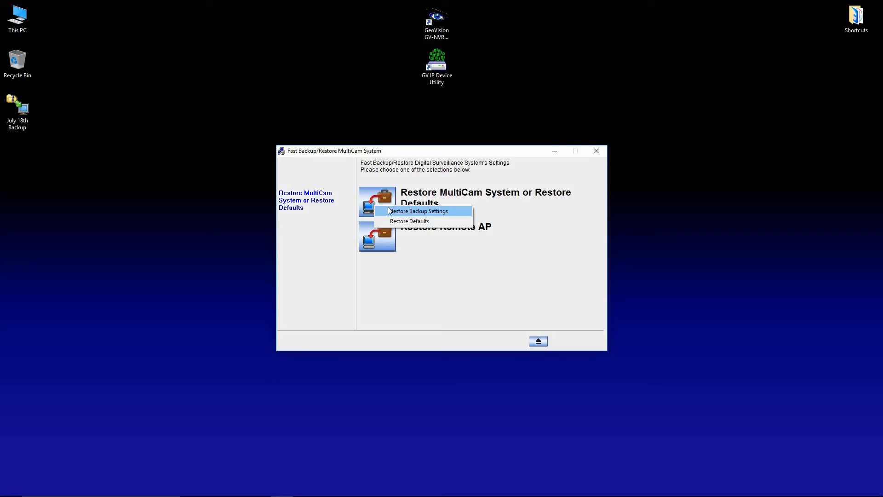
pyautogui.click(420, 210)
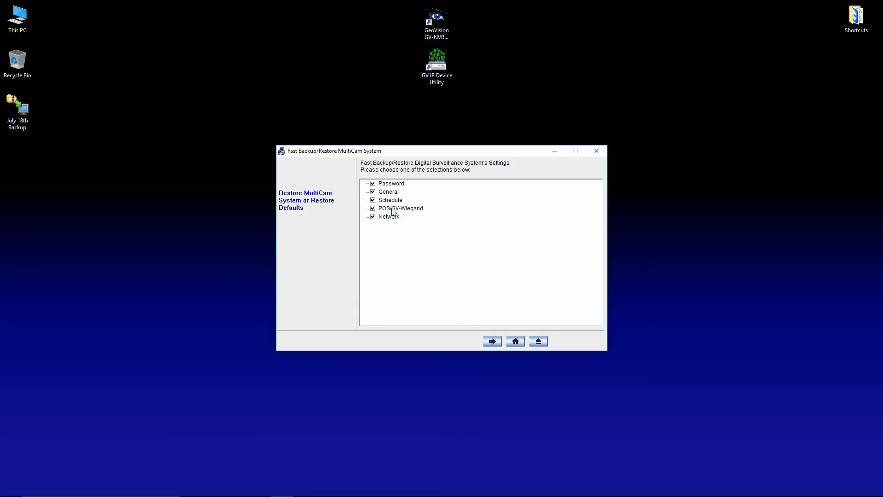
pyautogui.click(491, 341)
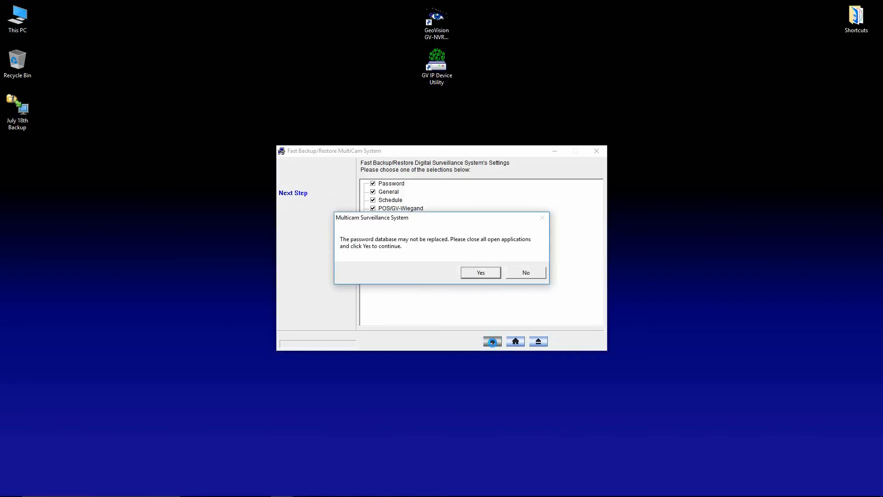
pyautogui.click(479, 272)
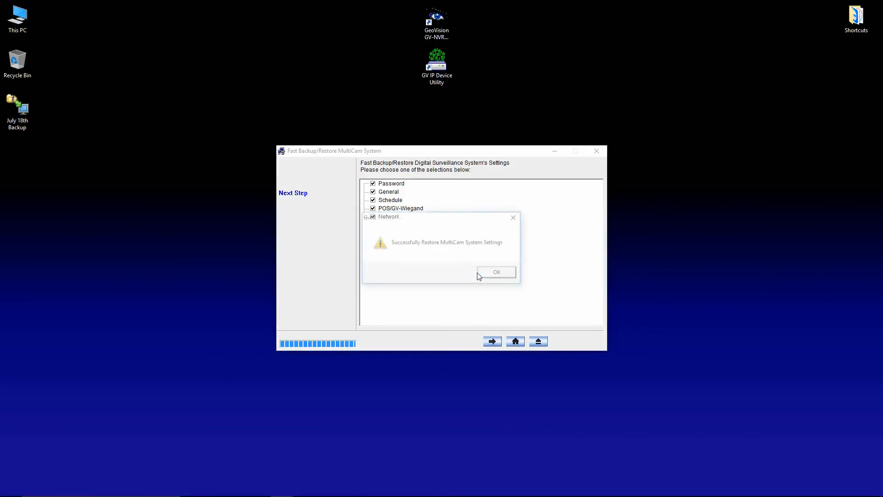
pyautogui.click(496, 272)
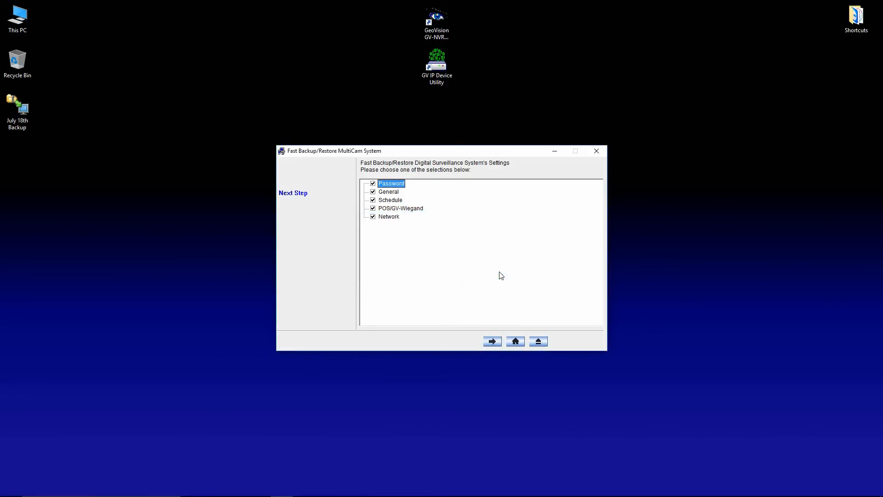
pyautogui.moveTo(534, 193)
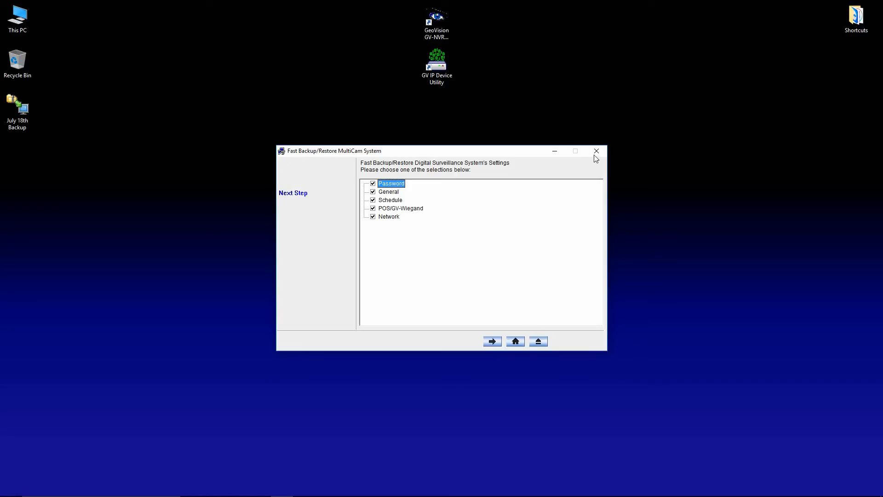
pyautogui.click(597, 151)
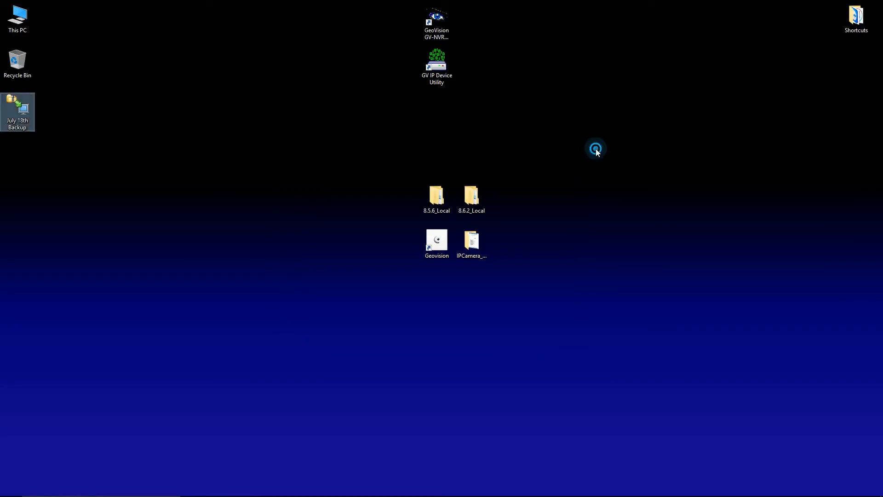
# Step: Relaunch GV-NVR from its desktop shortcut and verify Version Information shows 8.6.2.0
pyautogui.click(436, 22)
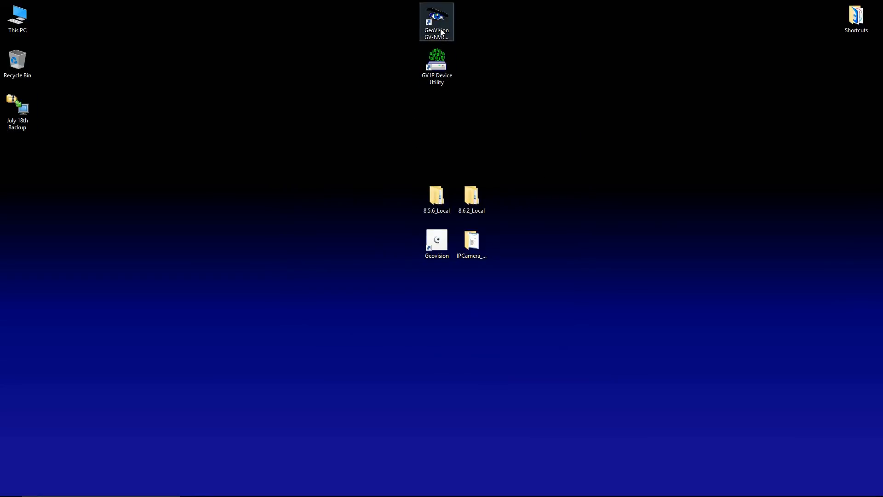
pyautogui.doubleClick(437, 22)
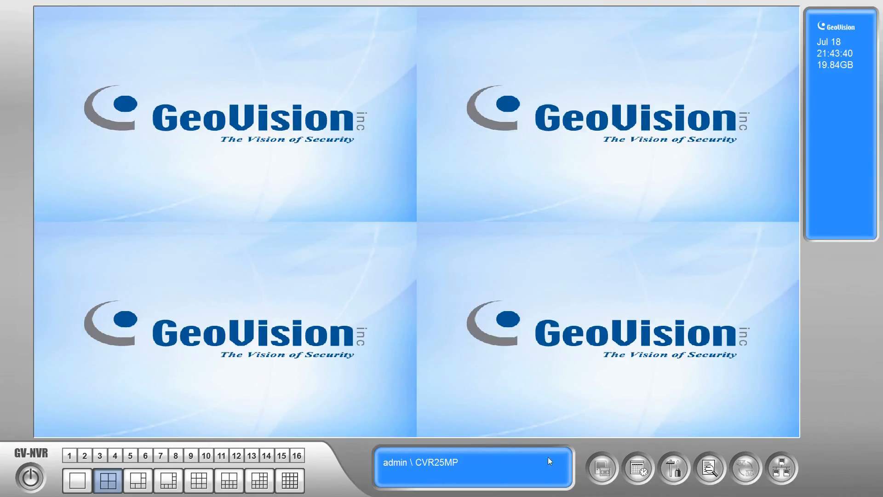
pyautogui.click(673, 468)
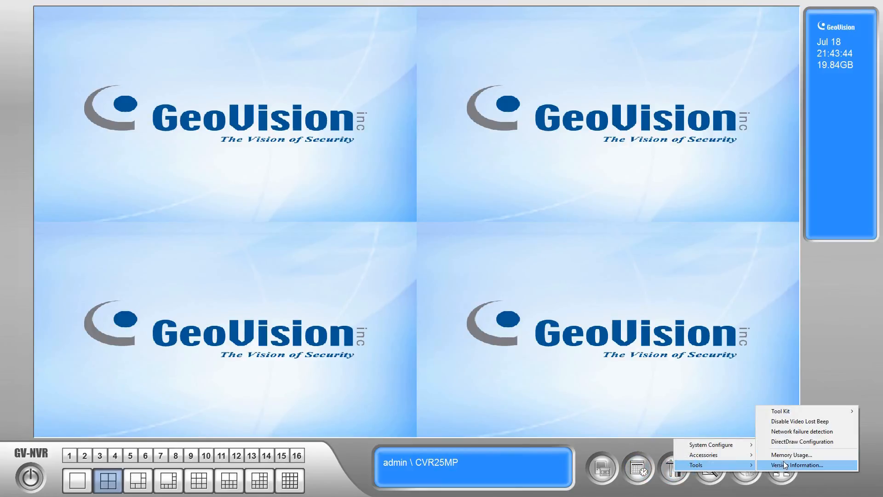
pyautogui.click(802, 465)
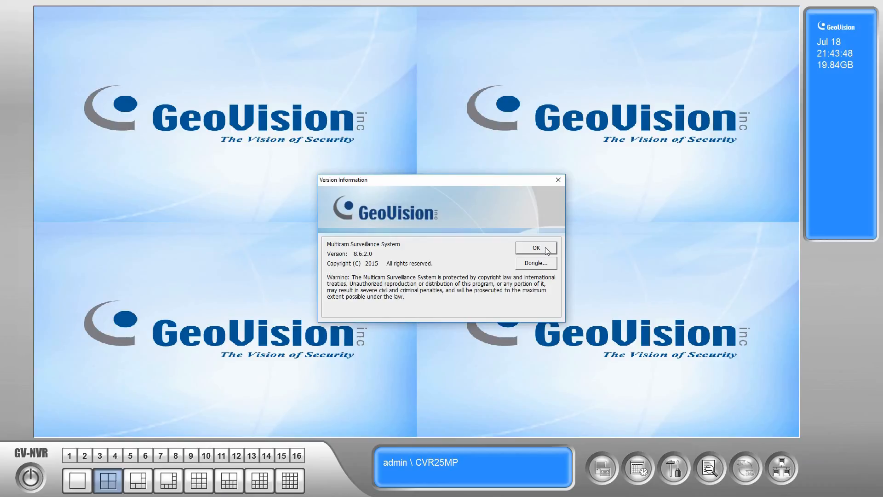
pyautogui.click(534, 248)
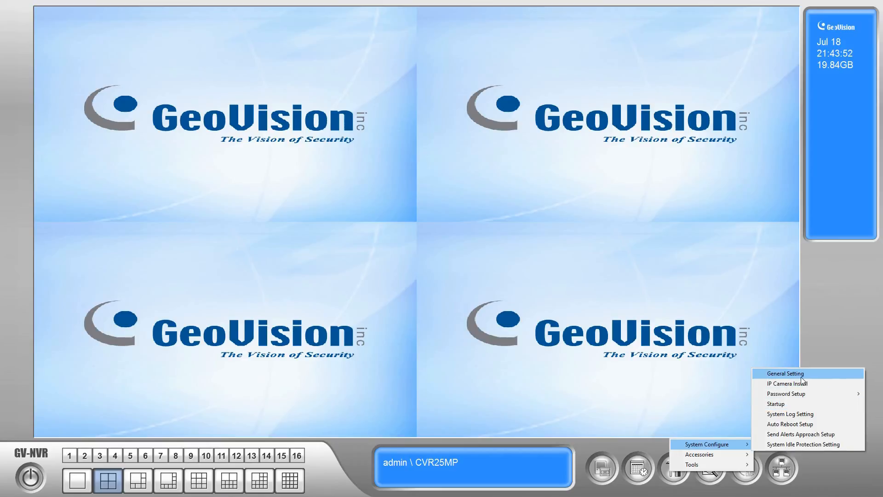
pyautogui.click(785, 373)
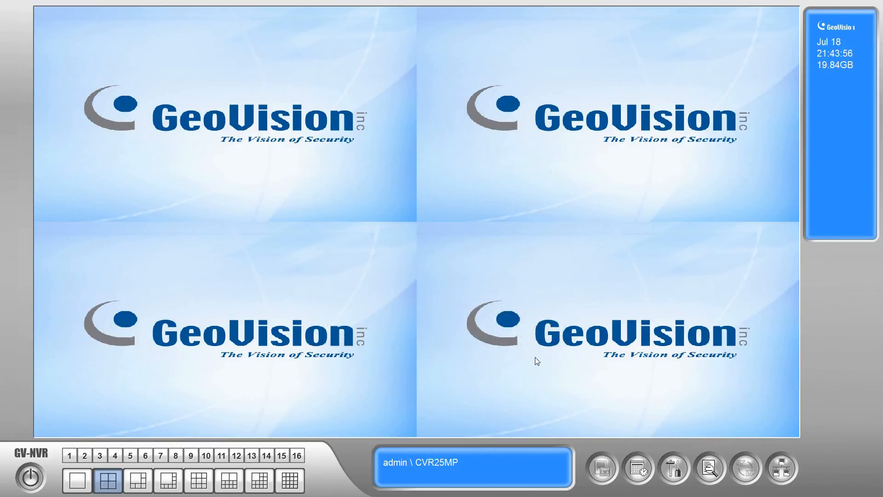
# Step: Confirm Exit Multicam System so GV-NVR closes to the desktop
pyautogui.rightClick(534, 365)
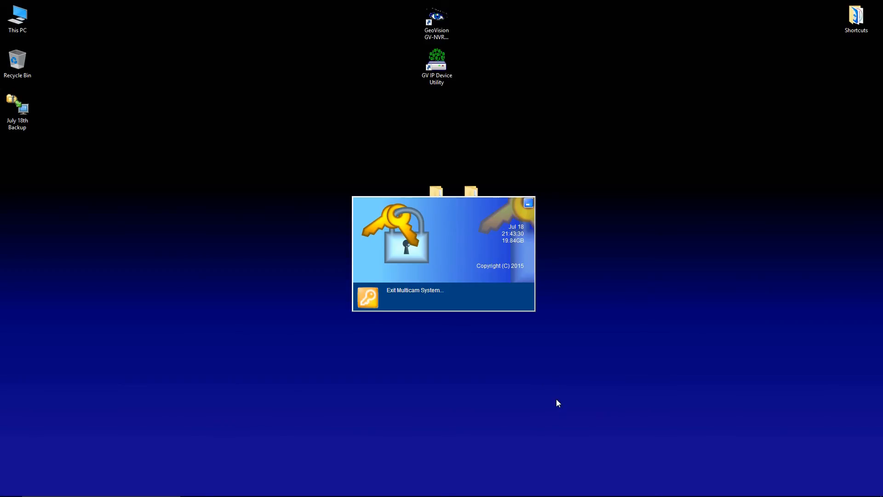
pyautogui.moveTo(510, 347)
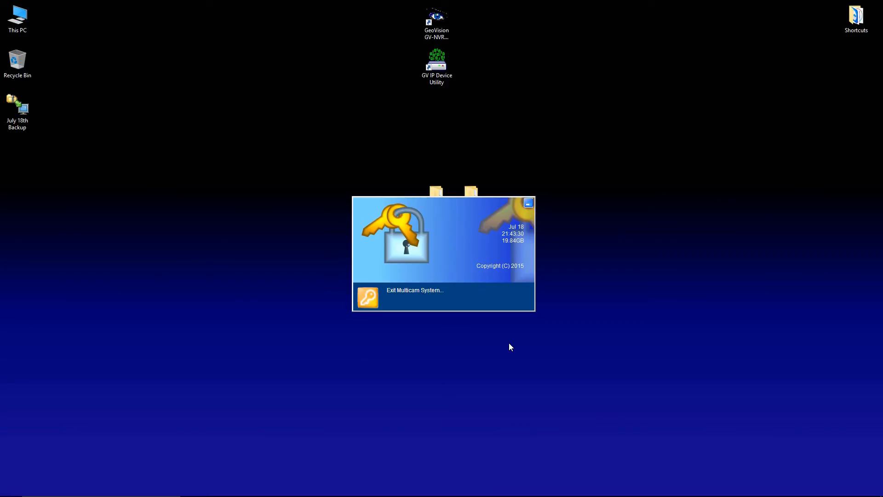
pyautogui.click(415, 290)
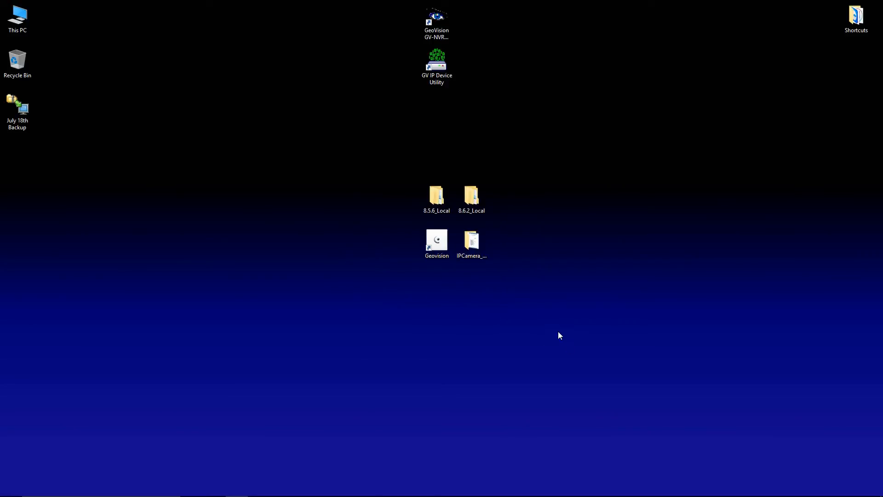
# Step: Copy the five items in IPCamera_Patch-0428\For GV-DVR_NVR\For Windows
pyautogui.click(472, 241)
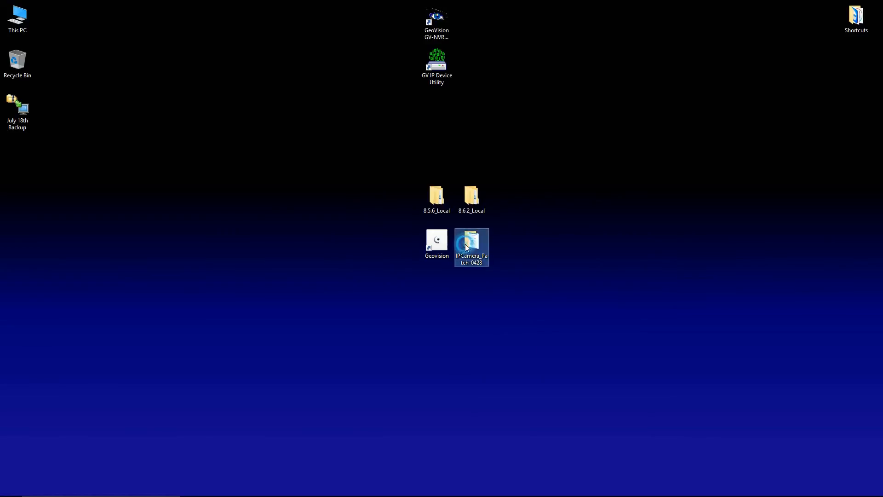
pyautogui.doubleClick(472, 243)
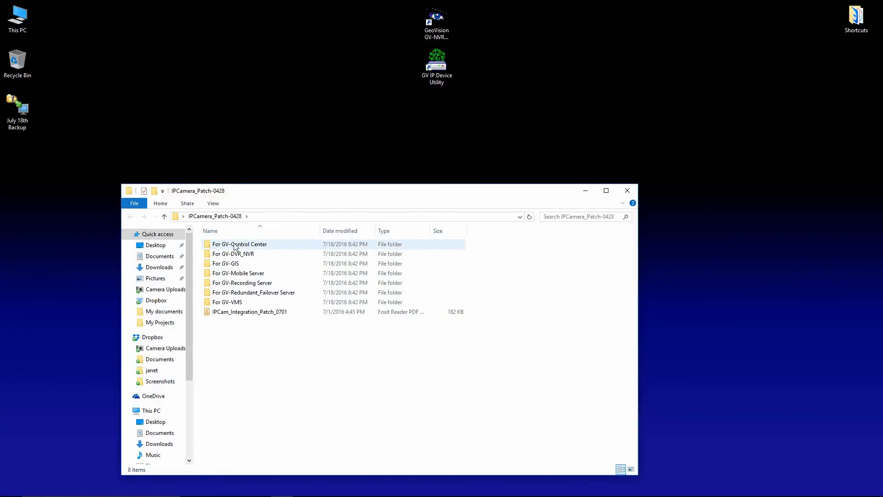
pyautogui.click(233, 253)
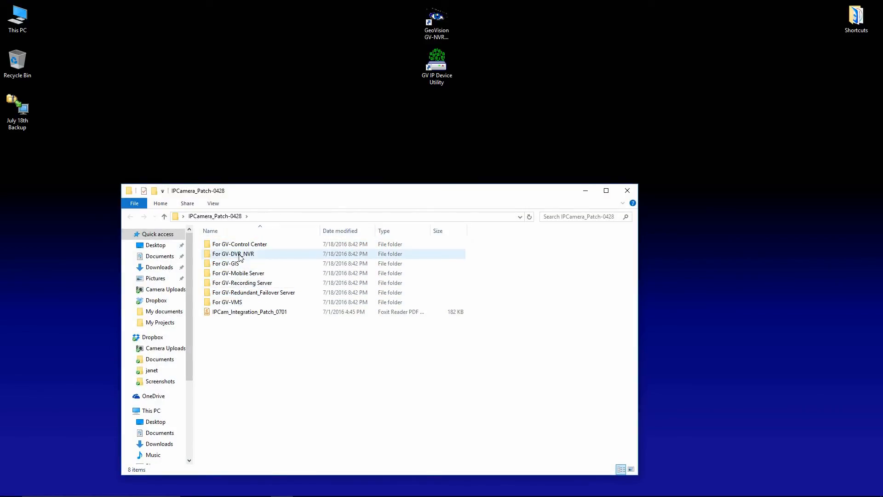
pyautogui.doubleClick(233, 253)
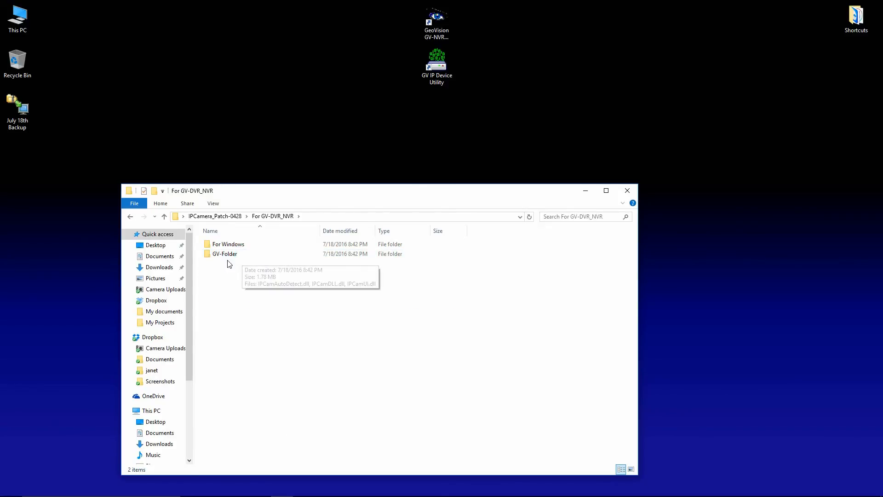
pyautogui.doubleClick(229, 244)
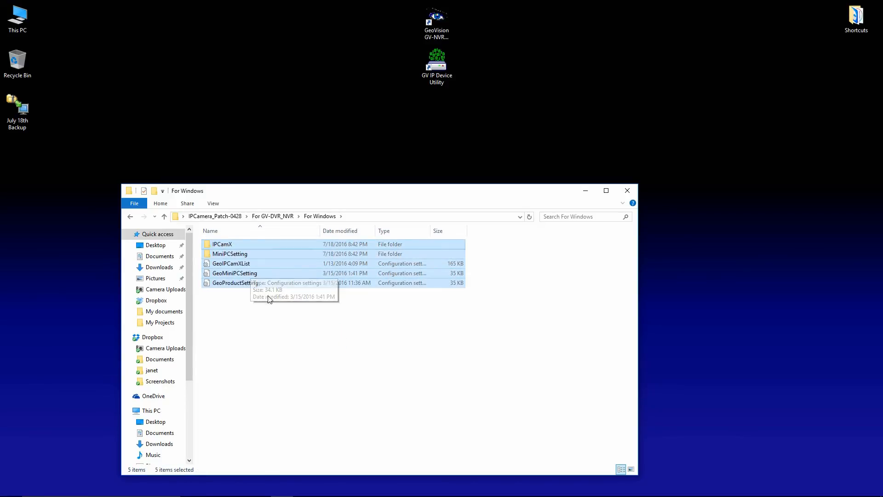
pyautogui.rightClick(268, 283)
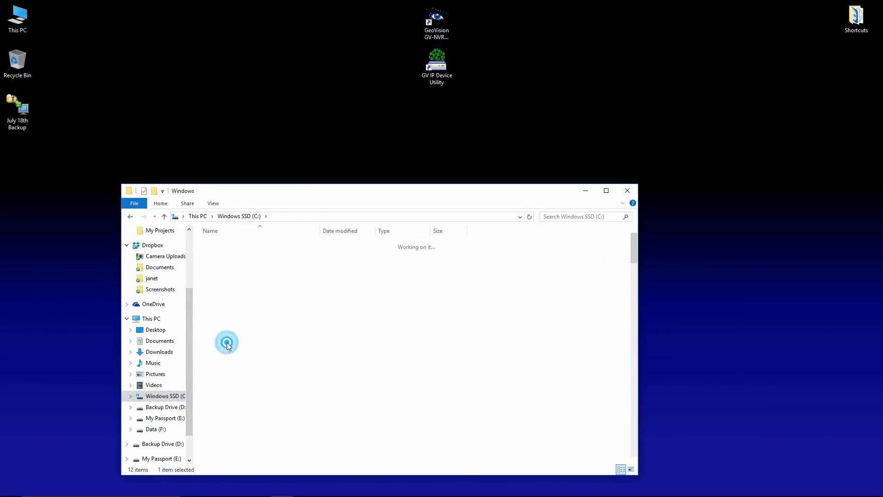
# Step: Paste the patch items into C:\Windows, replacing the five same-named files
pyautogui.rightClick(481, 321)
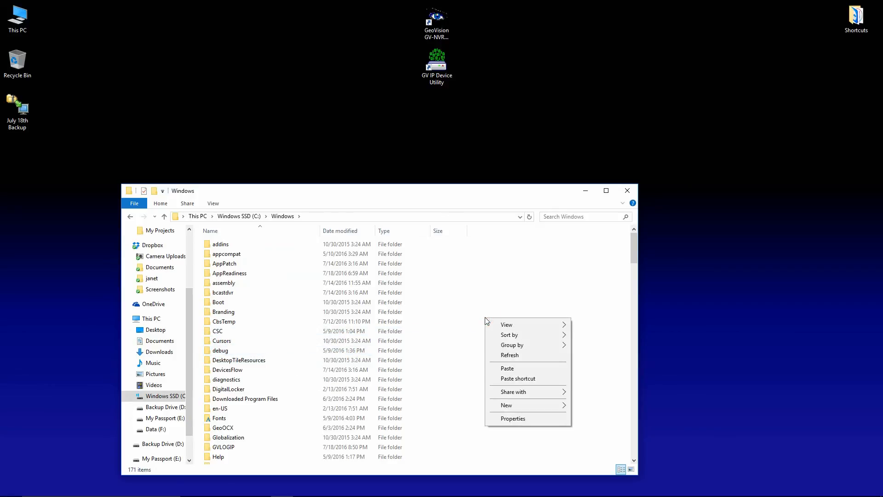
pyautogui.click(507, 368)
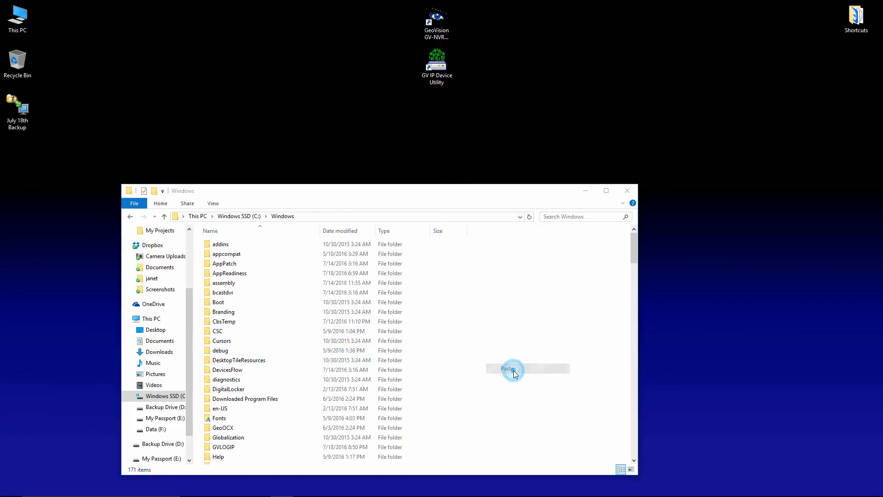
pyautogui.click(507, 369)
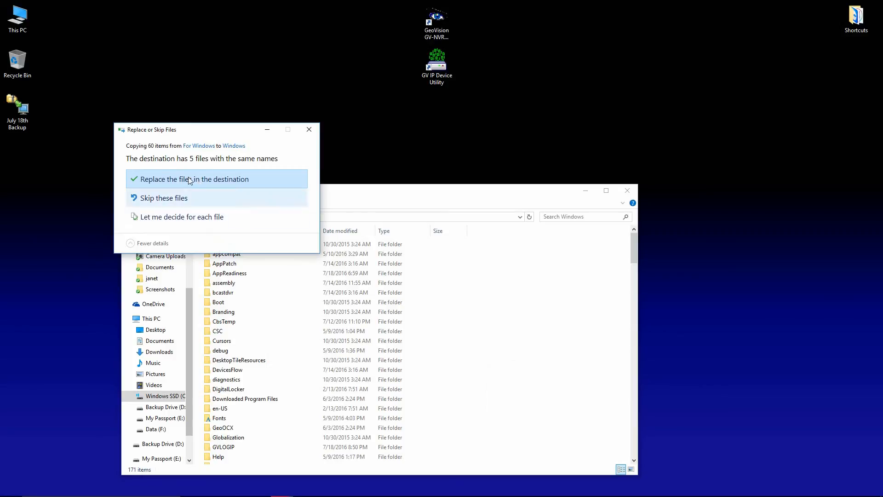
pyautogui.click(193, 178)
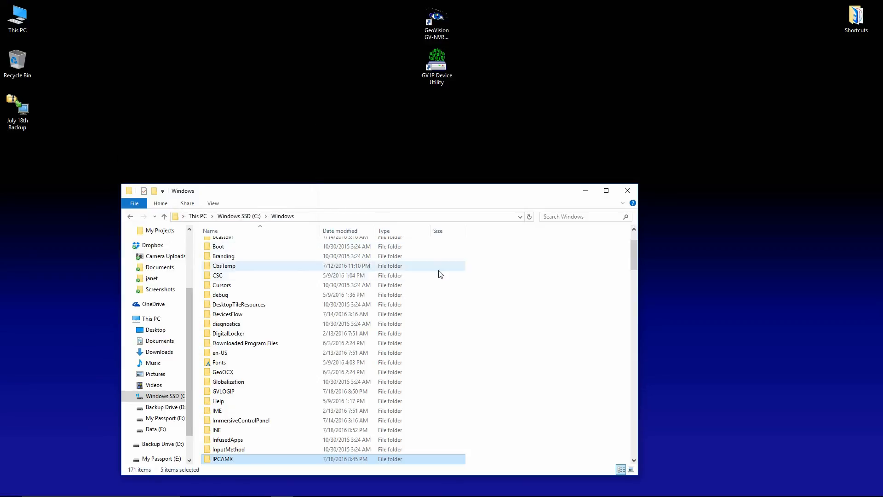
pyautogui.moveTo(233, 250)
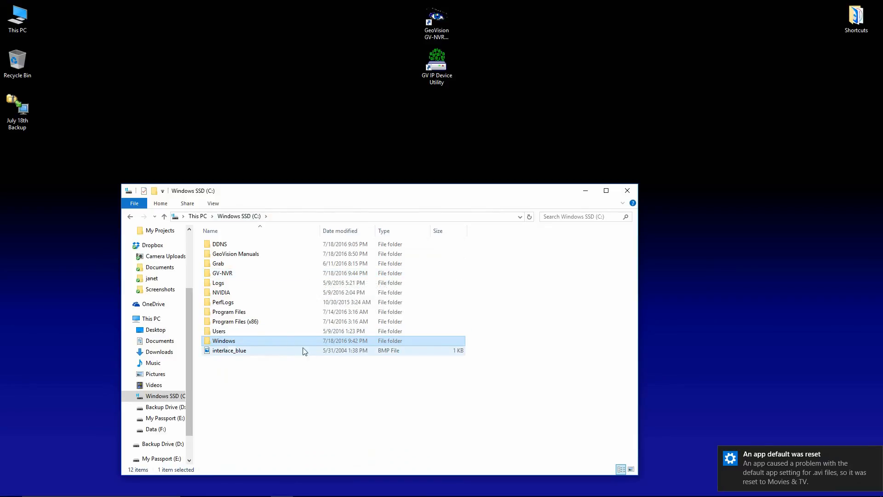
# Step: Open C:\GV-NVR and the patch's For GV-DVR_NVR folder in a second window
pyautogui.click(222, 273)
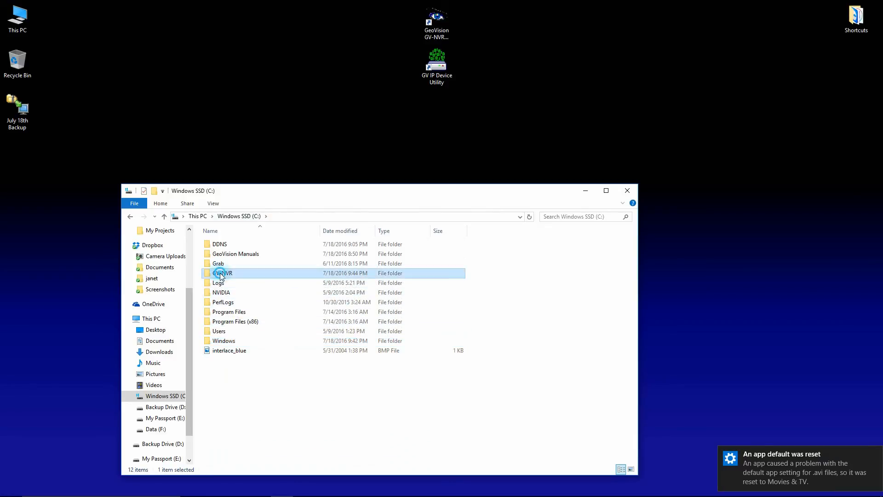
pyautogui.doubleClick(223, 273)
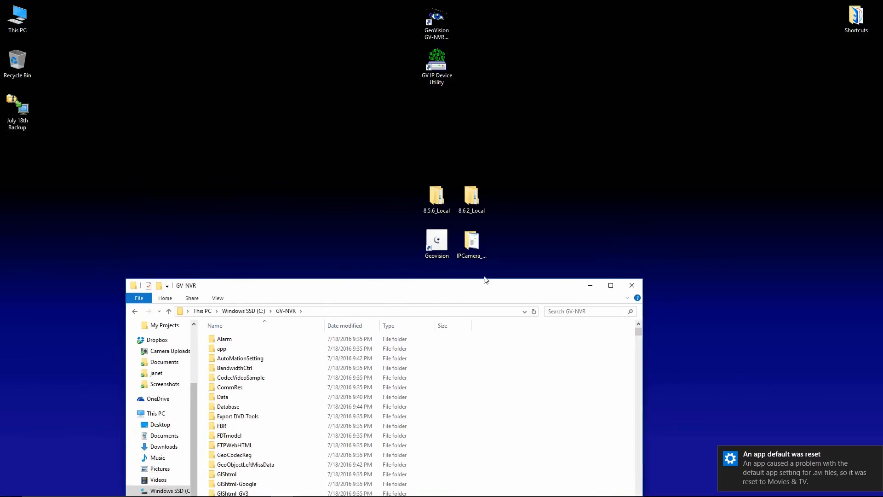
pyautogui.doubleClick(471, 241)
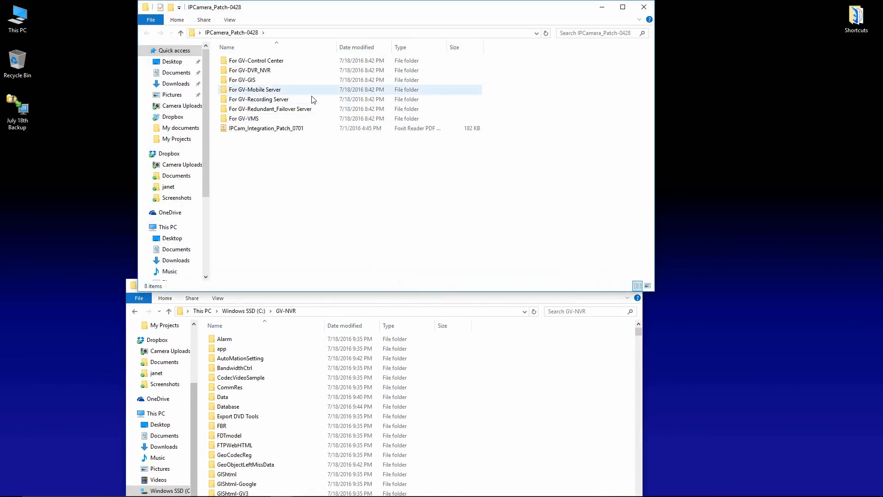
pyautogui.click(249, 70)
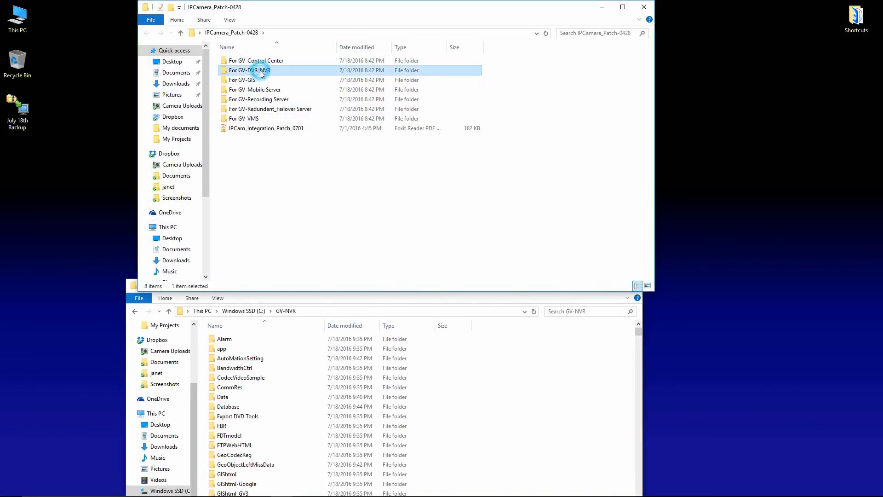
pyautogui.doubleClick(249, 69)
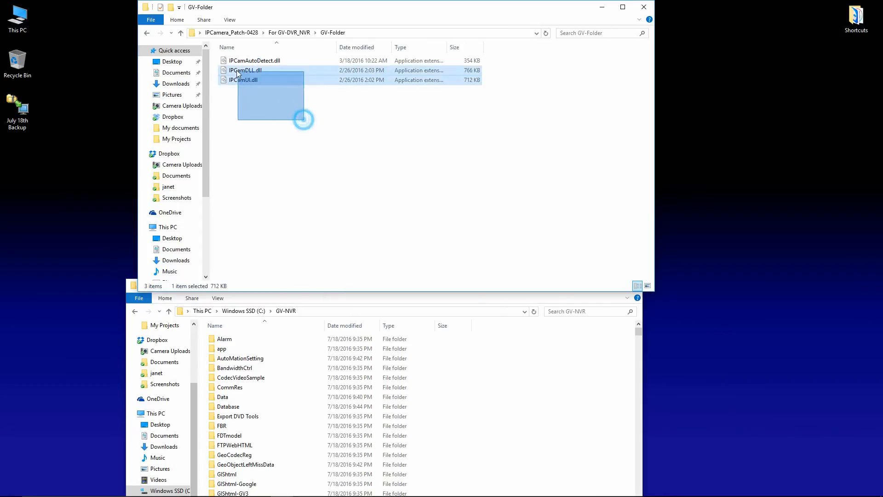
# Step: Copy the three IPCam DLLs into C:\GV-NVR, replacing existing files, then close both windows
pyautogui.rightClick(243, 70)
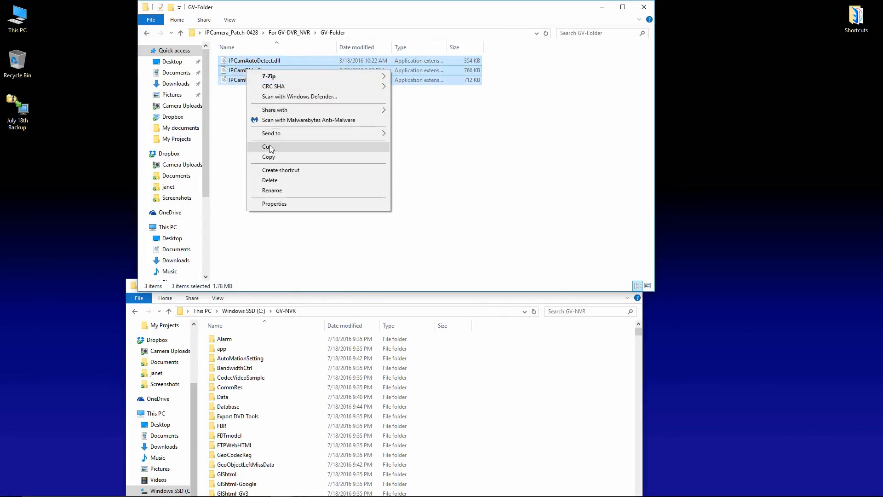
pyautogui.rightClick(558, 377)
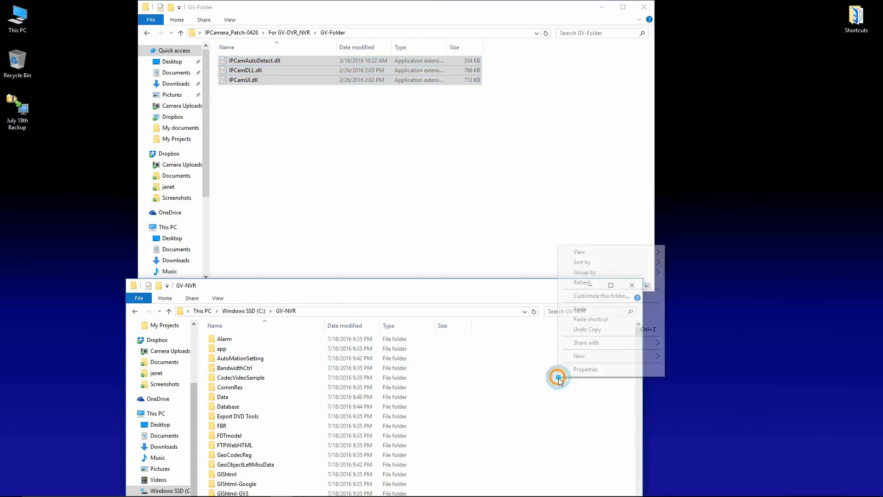
pyautogui.click(580, 310)
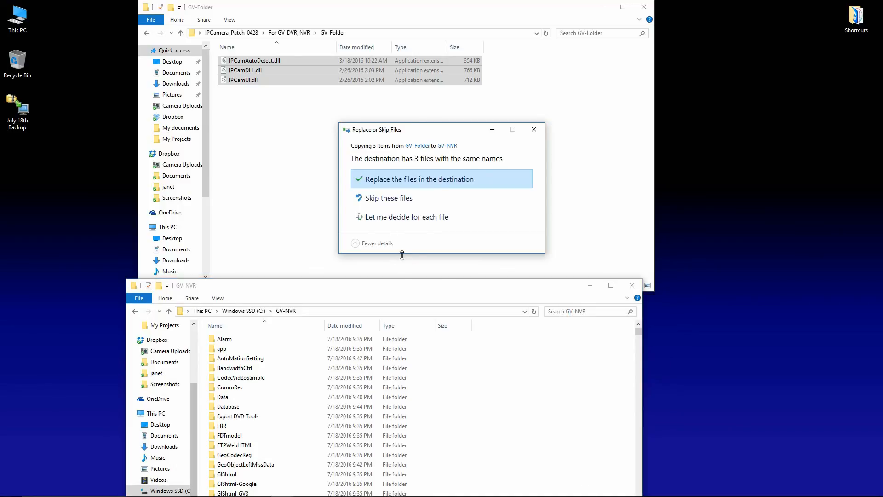
pyautogui.click(418, 179)
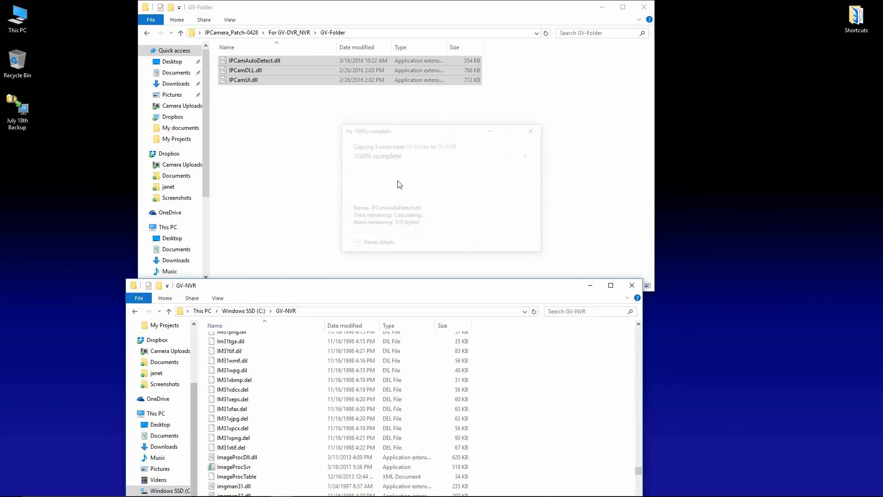
pyautogui.click(529, 131)
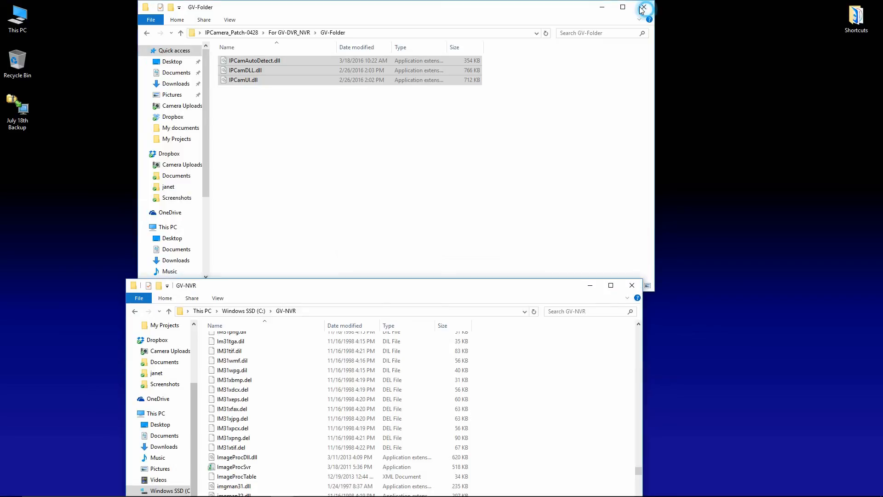
pyautogui.click(645, 7)
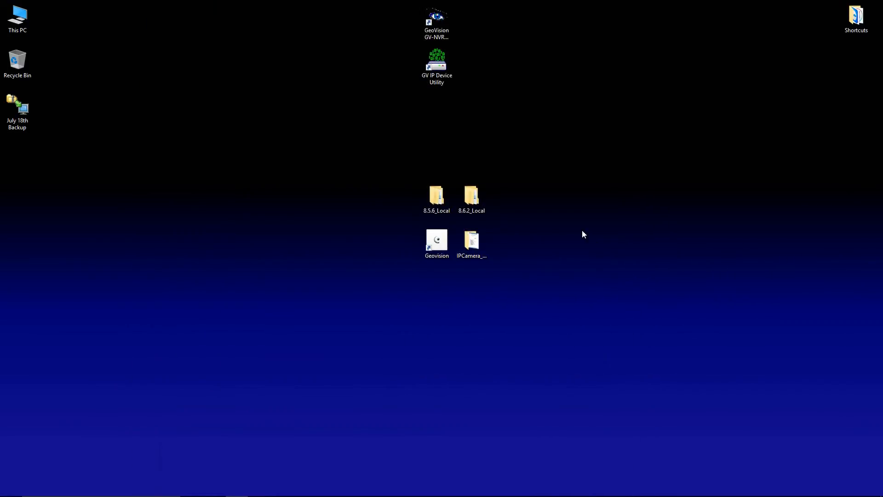
pyautogui.moveTo(575, 171)
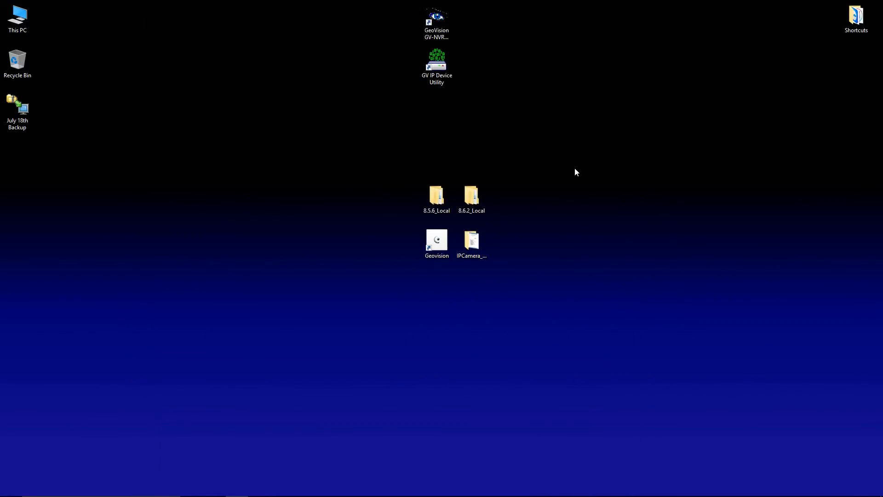